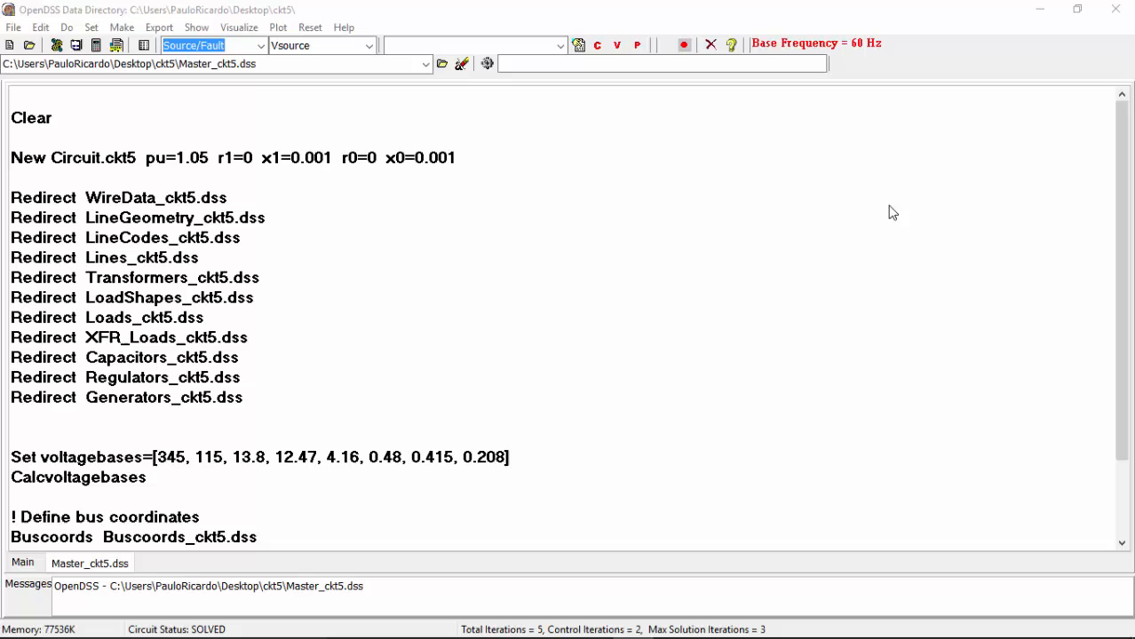
{"action": "mouse_move", "coordinate": [870, 208]}
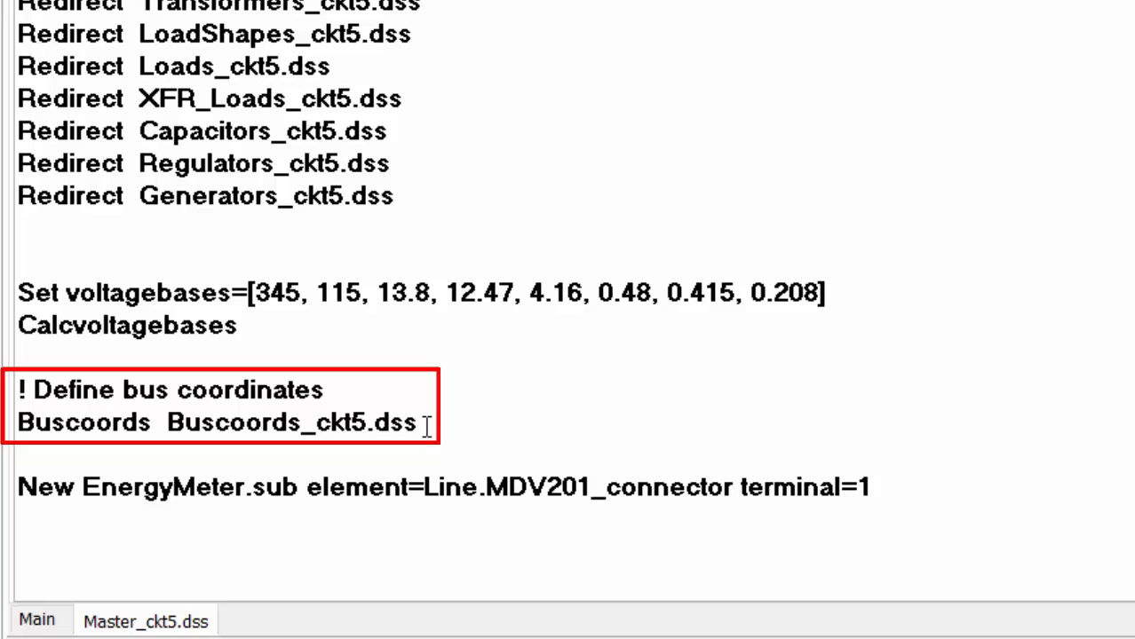
End the Master_ckt5 script with a Solve line and select the whole script to run
{"action": "type", "text": "Solve"}
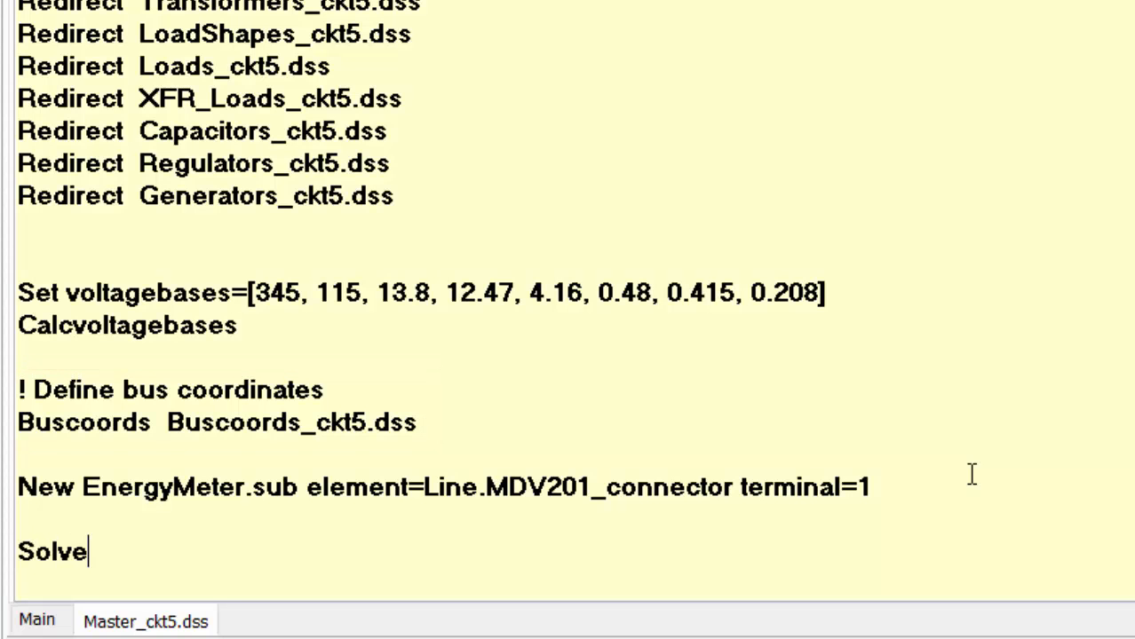
{"action": "key", "text": "ctrl+a"}
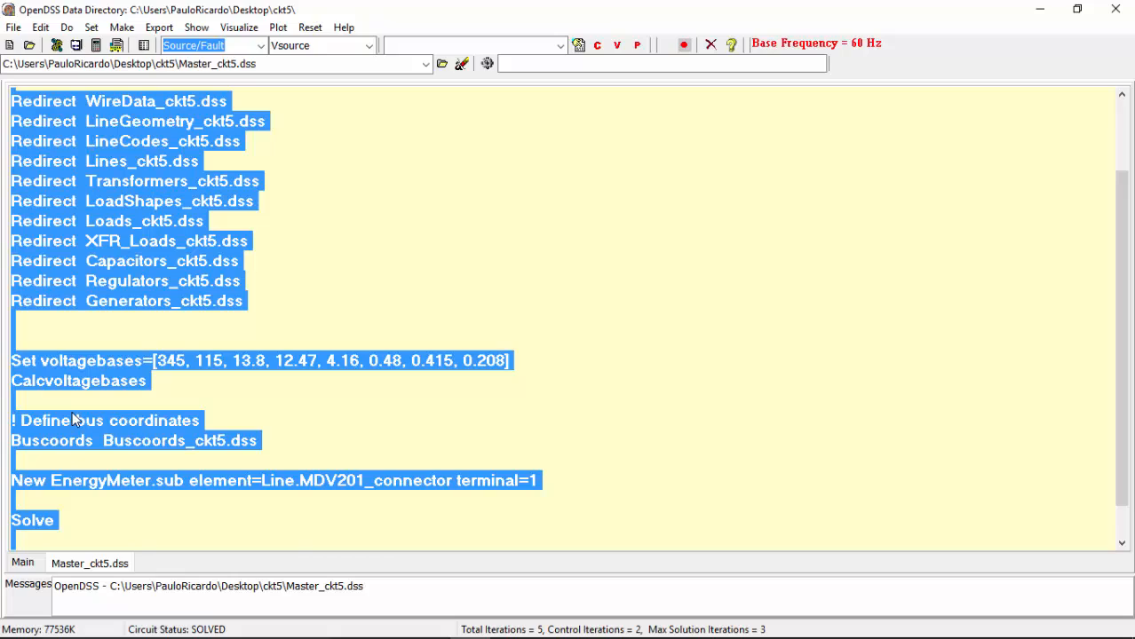
{"action": "mouse_move", "coordinate": [116, 436]}
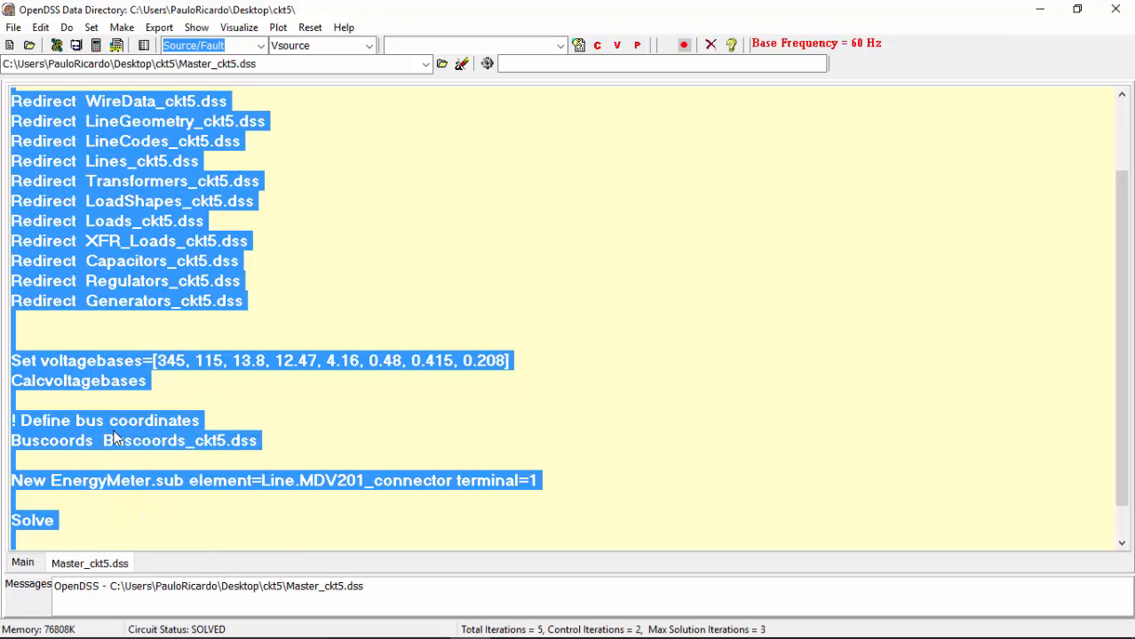
Set plot options to Power with 2000 maximum, enabling dots, labels, loops and substations
{"action": "left_click", "coordinate": [278, 27]}
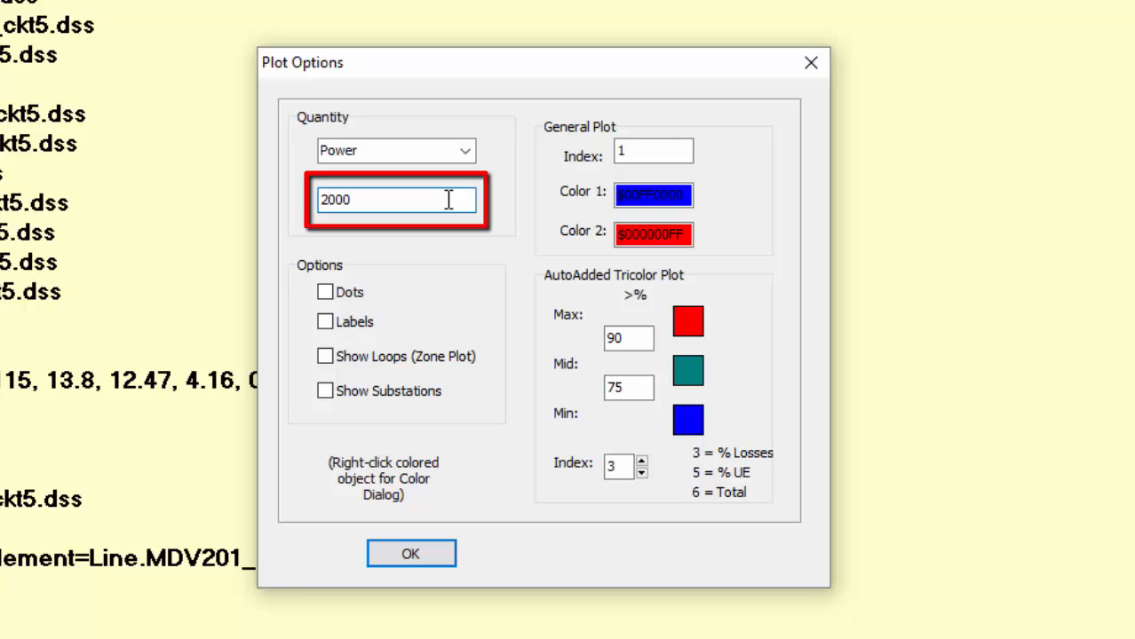
{"action": "mouse_move", "coordinate": [417, 258]}
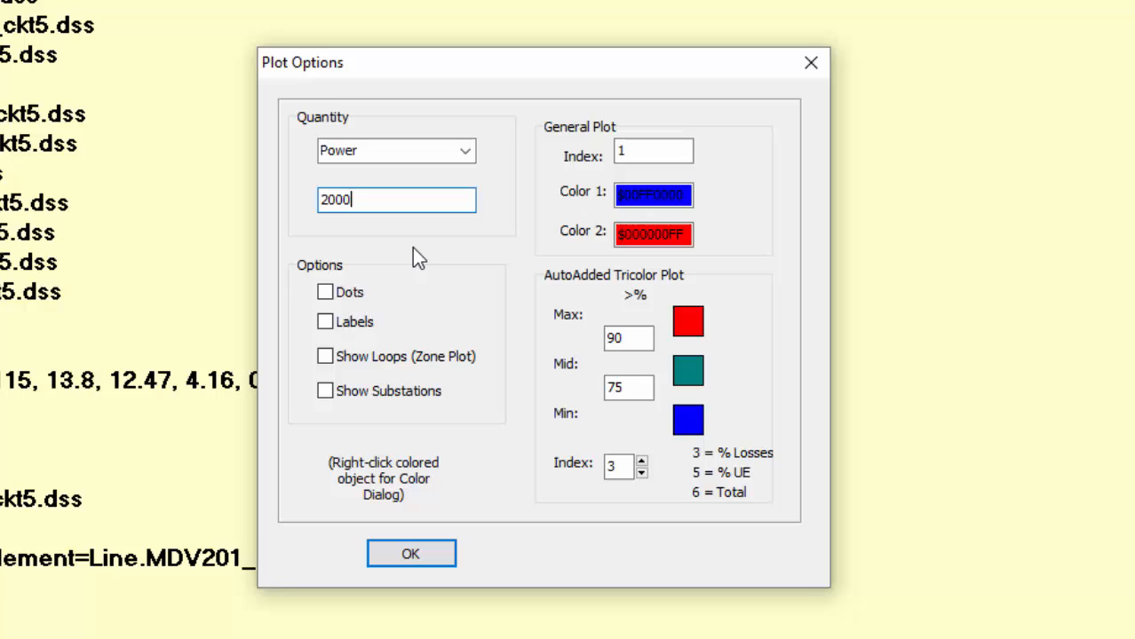
{"action": "left_click", "coordinate": [325, 292]}
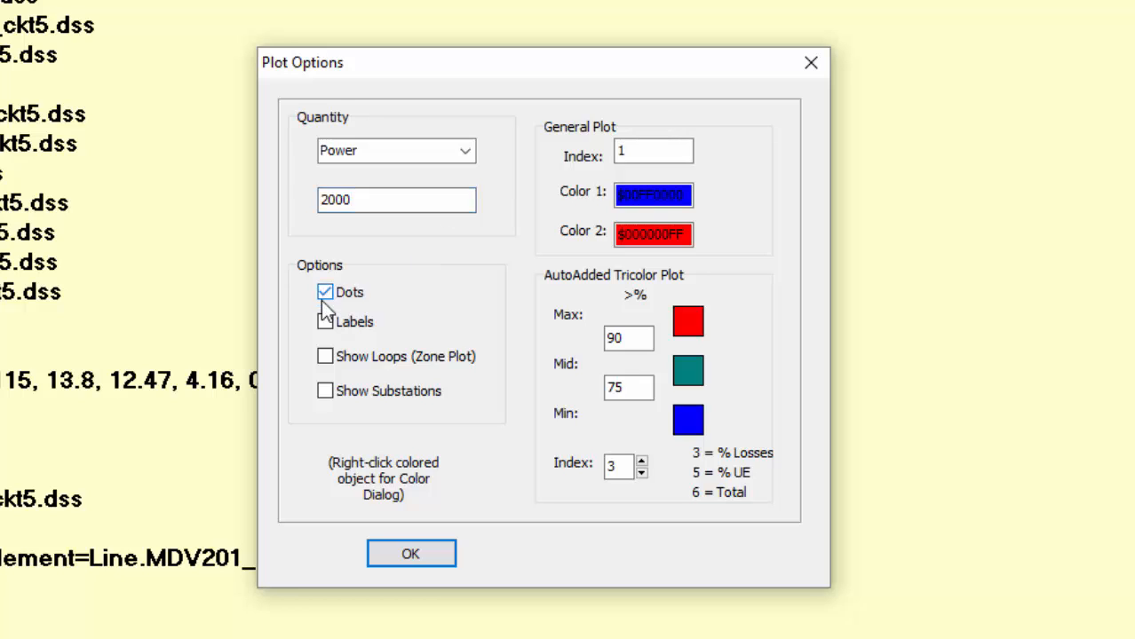
{"action": "left_click", "coordinate": [325, 321]}
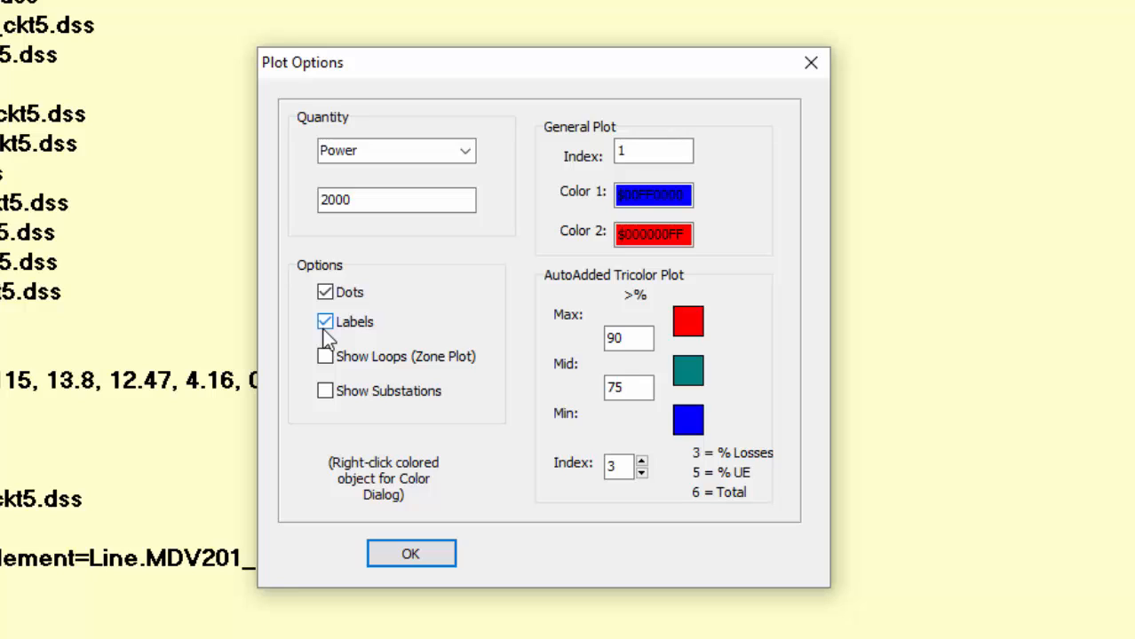
{"action": "left_click", "coordinate": [325, 356]}
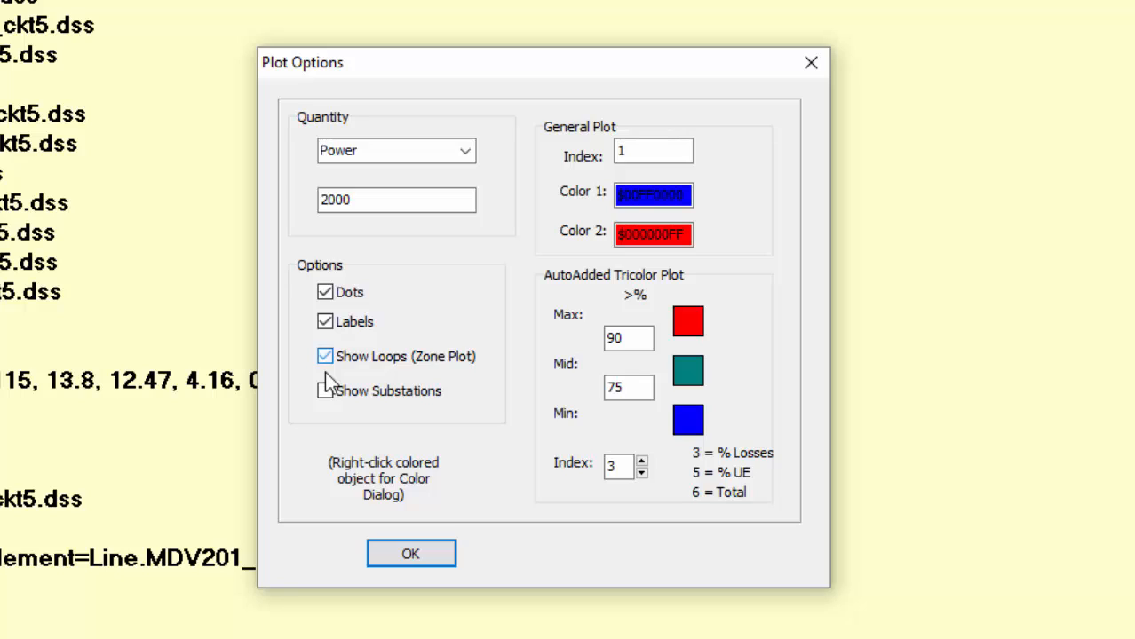
{"action": "left_click", "coordinate": [325, 391]}
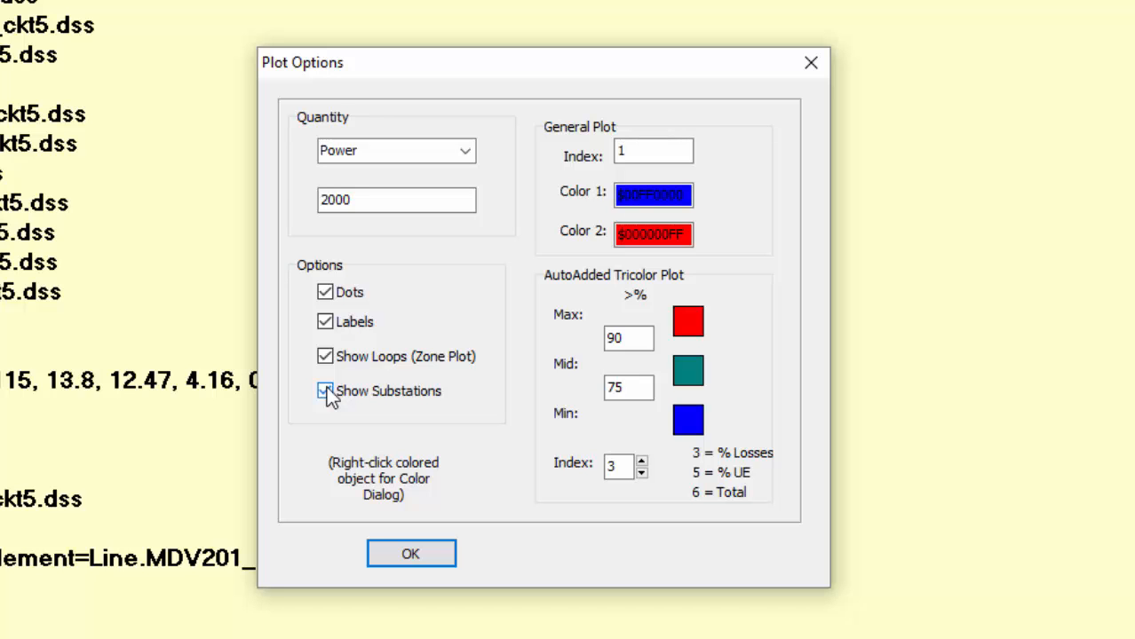
{"action": "left_click", "coordinate": [325, 390]}
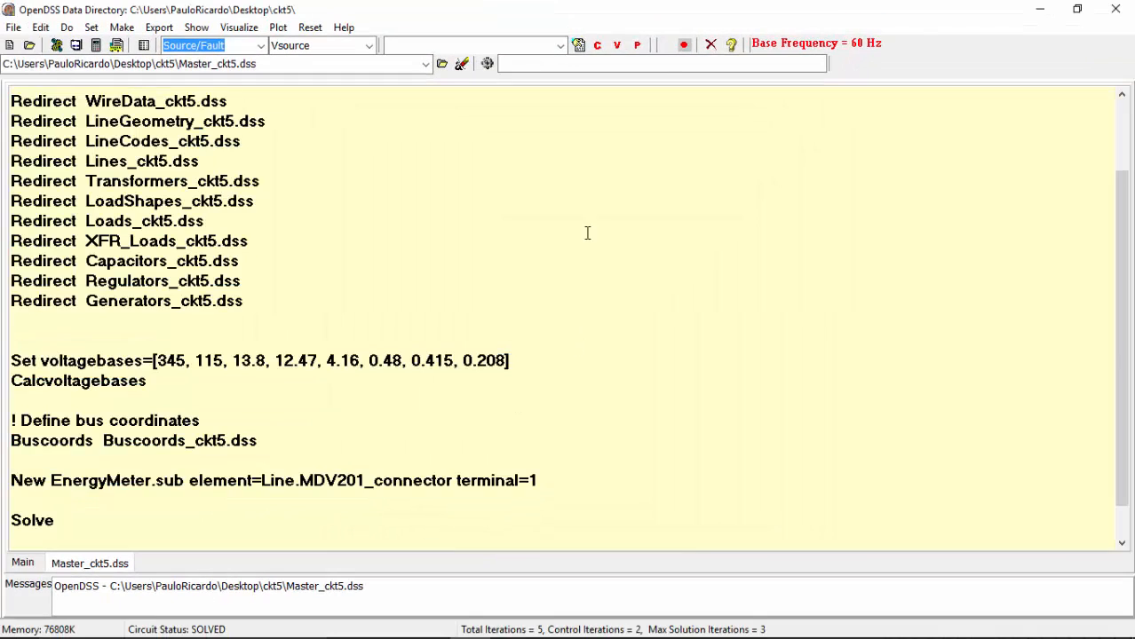
{"action": "mouse_move", "coordinate": [683, 44]}
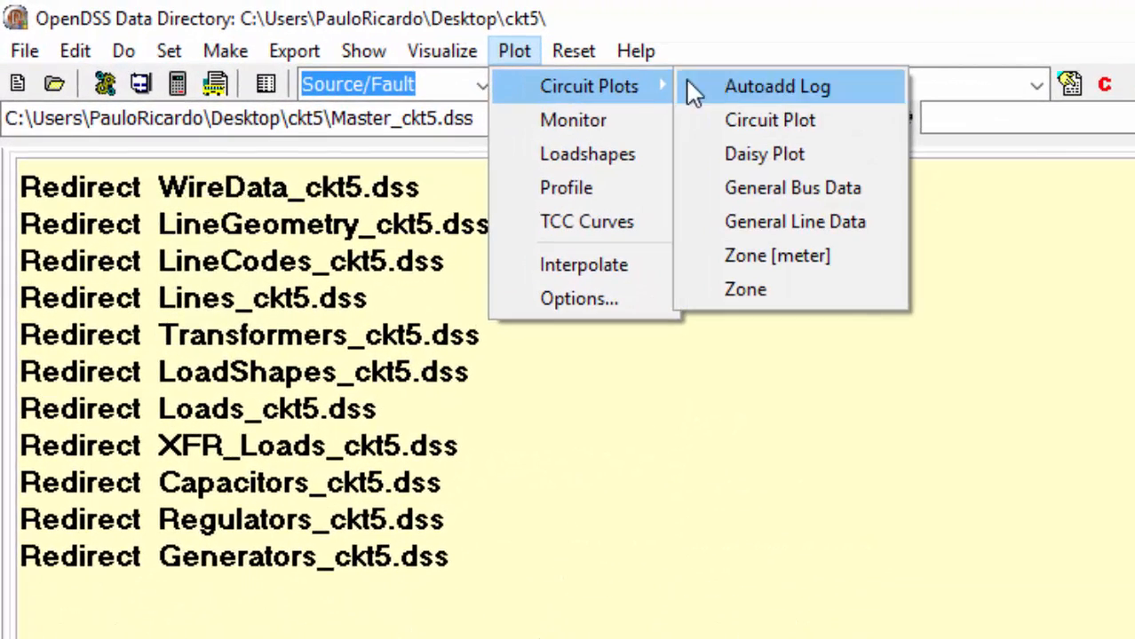
{"action": "mouse_move", "coordinate": [770, 120]}
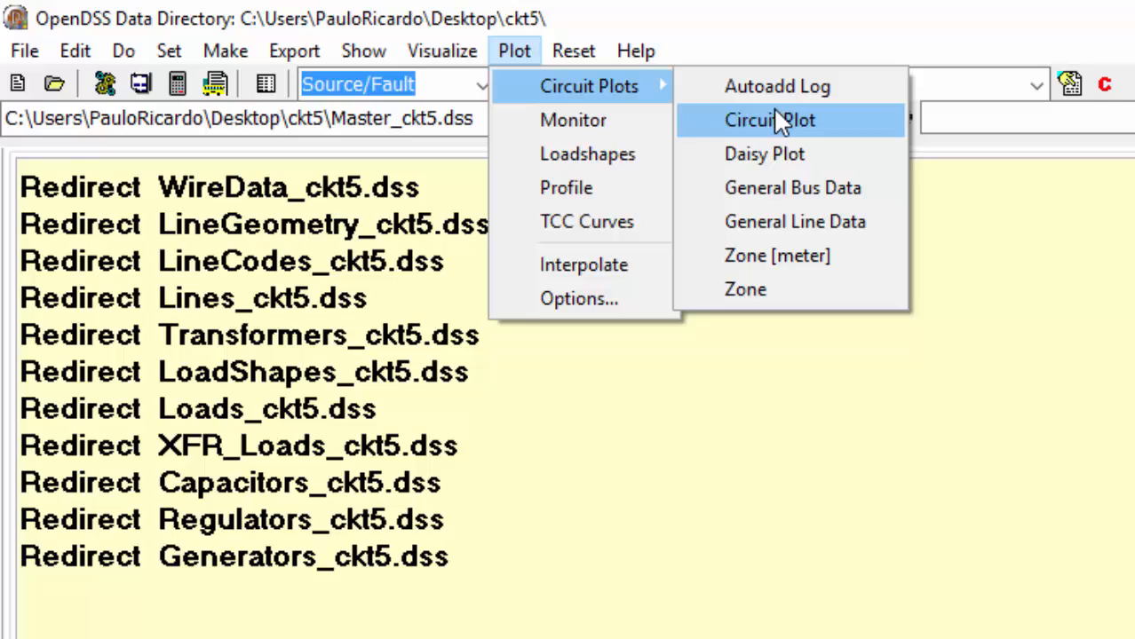
Draw the Power circuit plot and inspect line MDV201_HN_2_815_ABC14892's powers and value report
{"action": "left_click", "coordinate": [769, 120]}
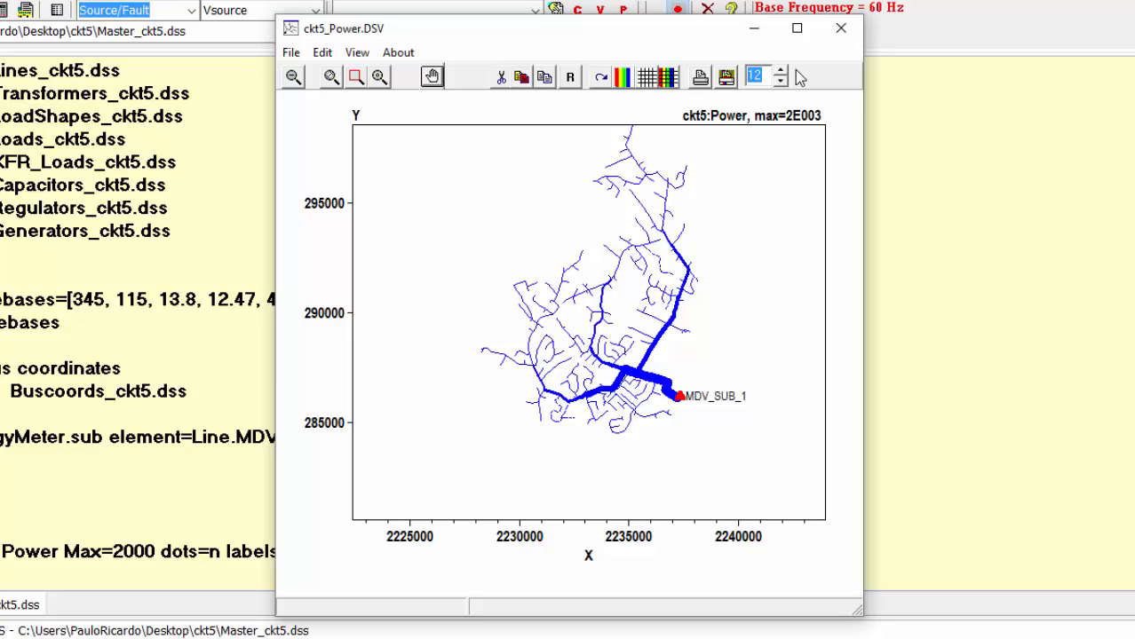
{"action": "mouse_move", "coordinate": [370, 97]}
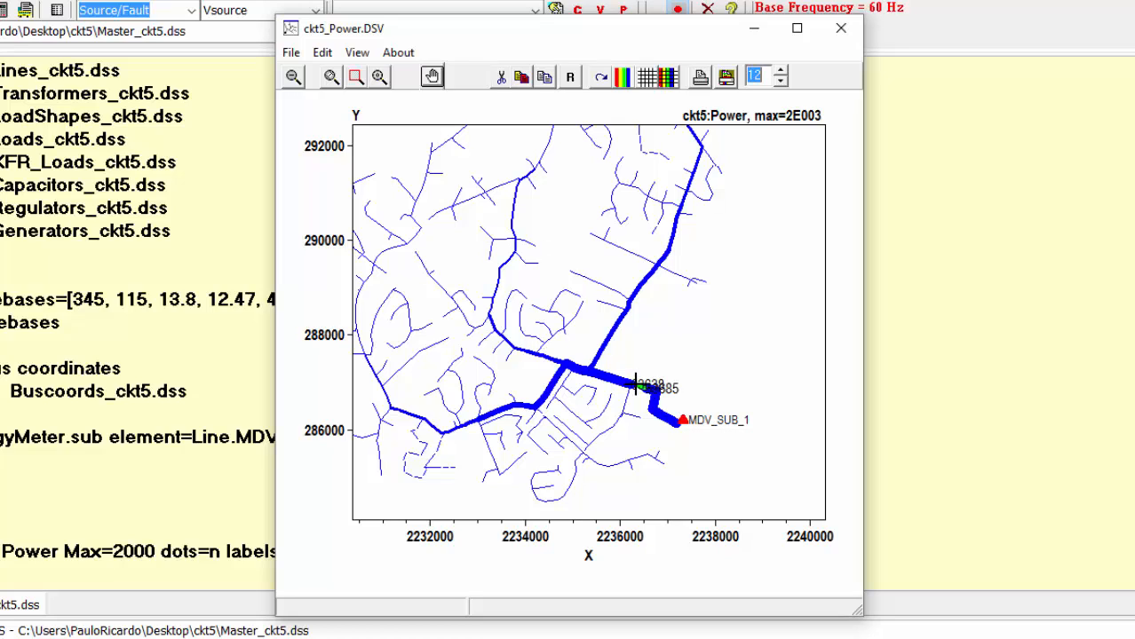
{"action": "right_click", "coordinate": [636, 384]}
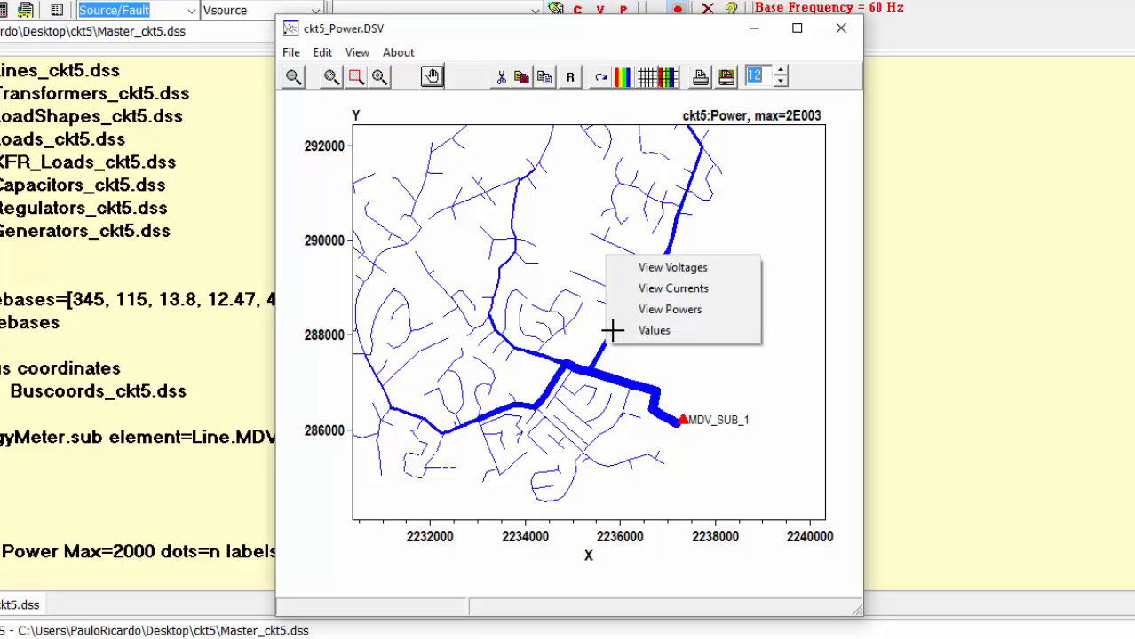
{"action": "left_click", "coordinate": [670, 309]}
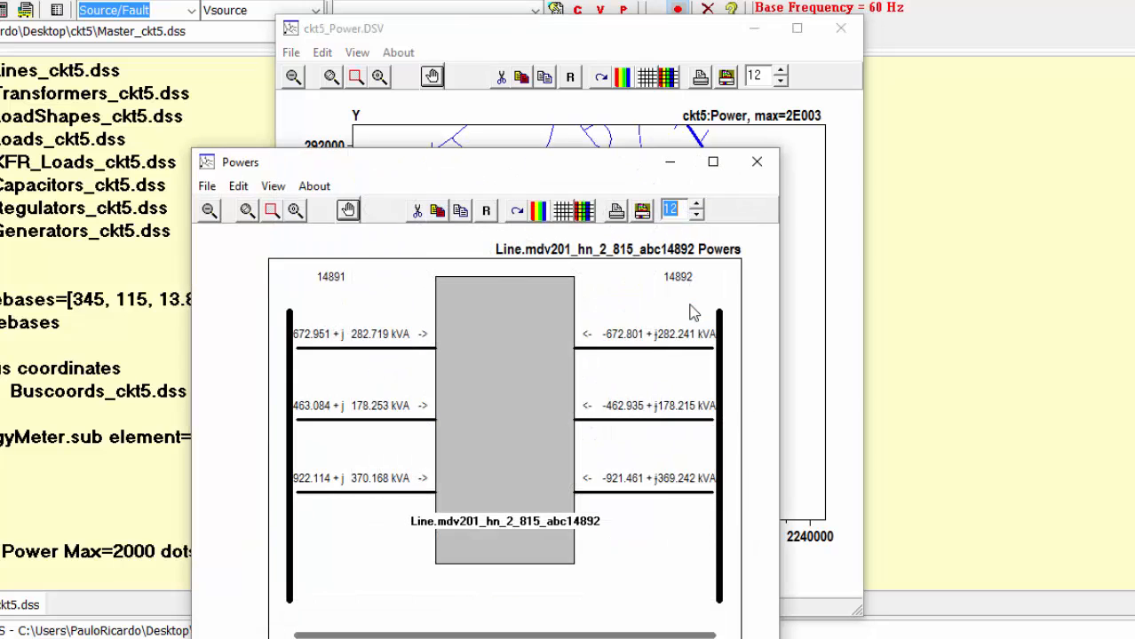
{"action": "left_click", "coordinate": [757, 162]}
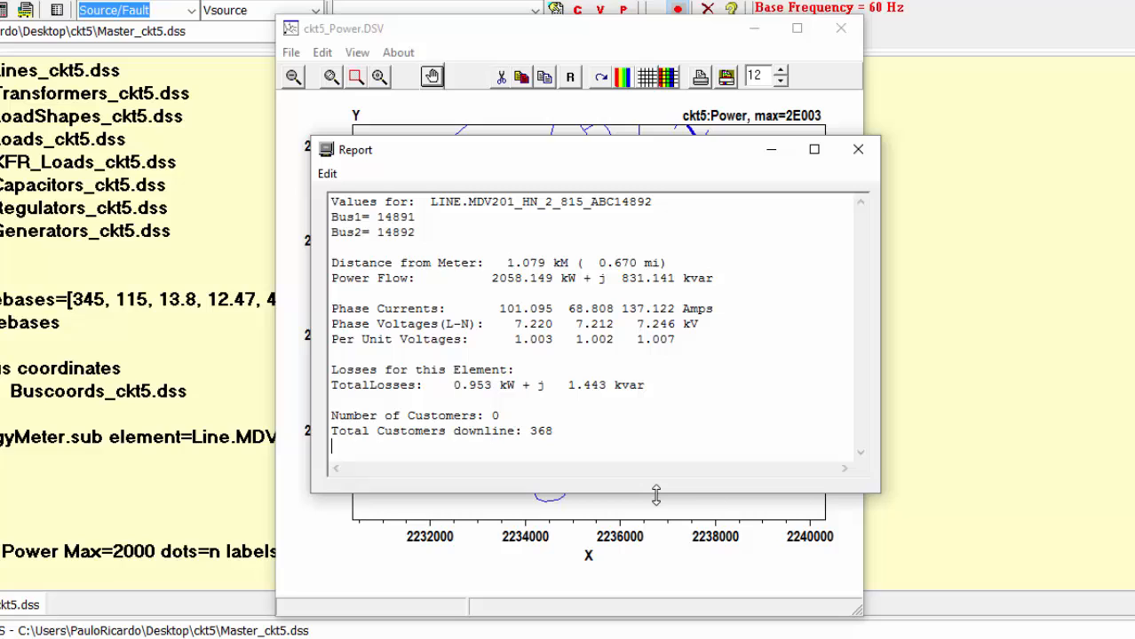
{"action": "left_click", "coordinate": [858, 149]}
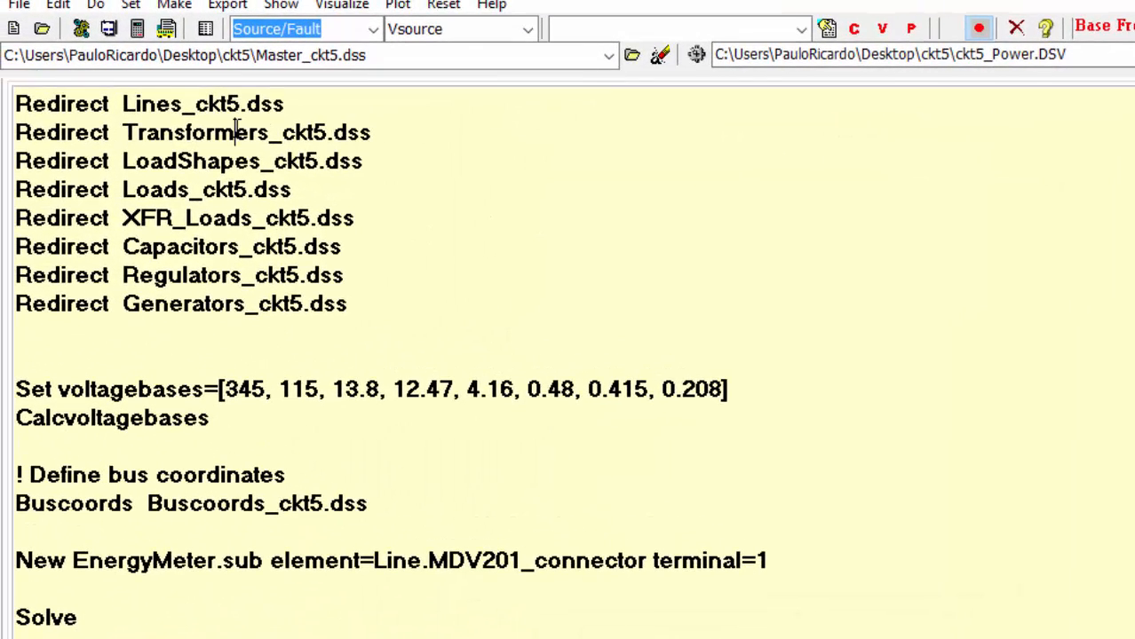
Open the transformers file to view the sub=y subname=MDV_SUB_1 transformer definition
{"action": "double_click", "coordinate": [246, 133]}
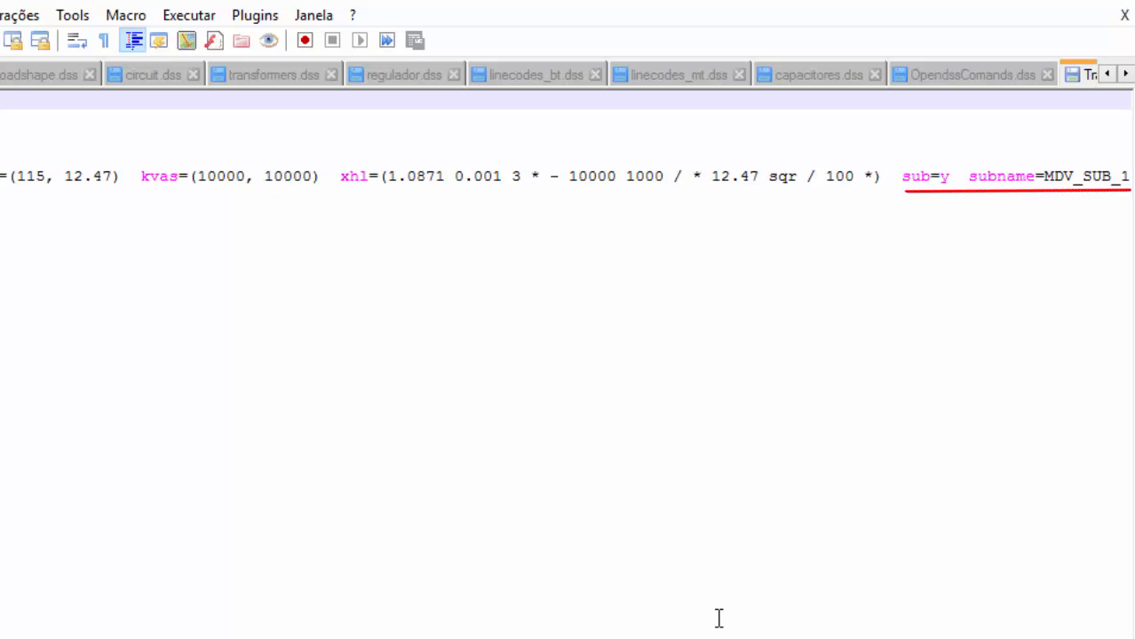
{"action": "mouse_move", "coordinate": [727, 6]}
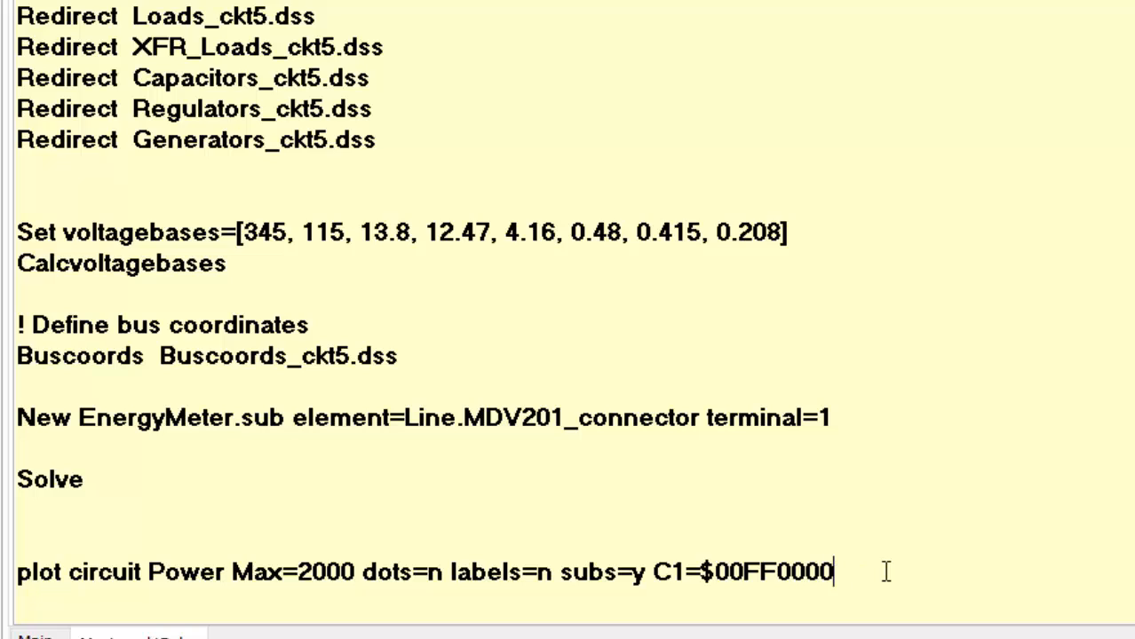
Edit the plot command to C1=Blue and Max=5000, run it, and close the plot
{"action": "type", "text": "Blue"}
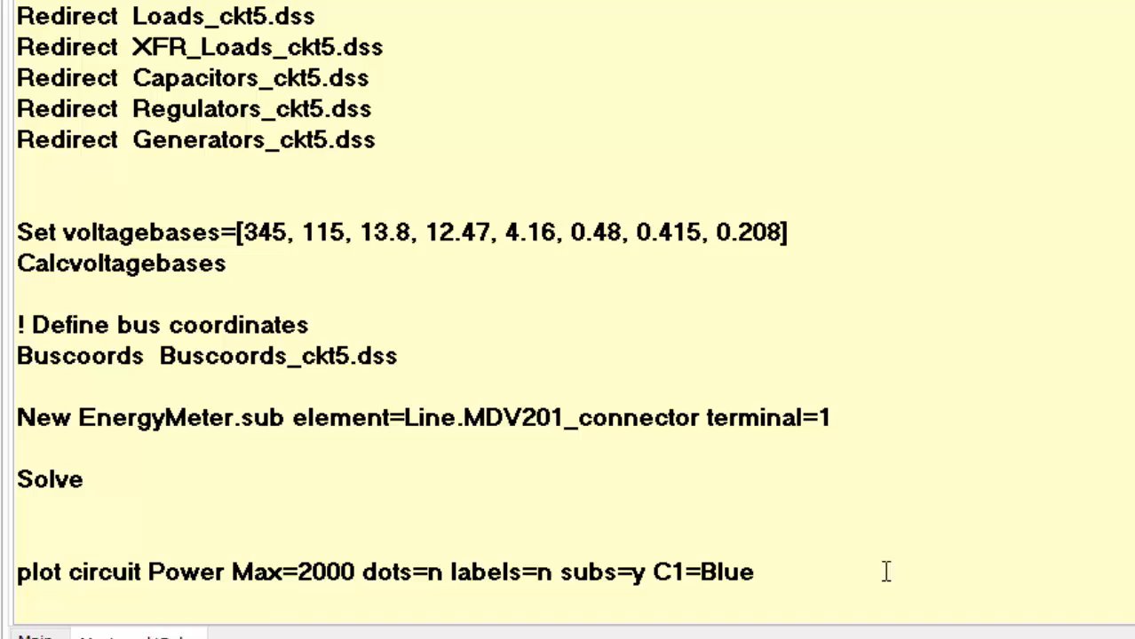
{"action": "left_click", "coordinate": [753, 572]}
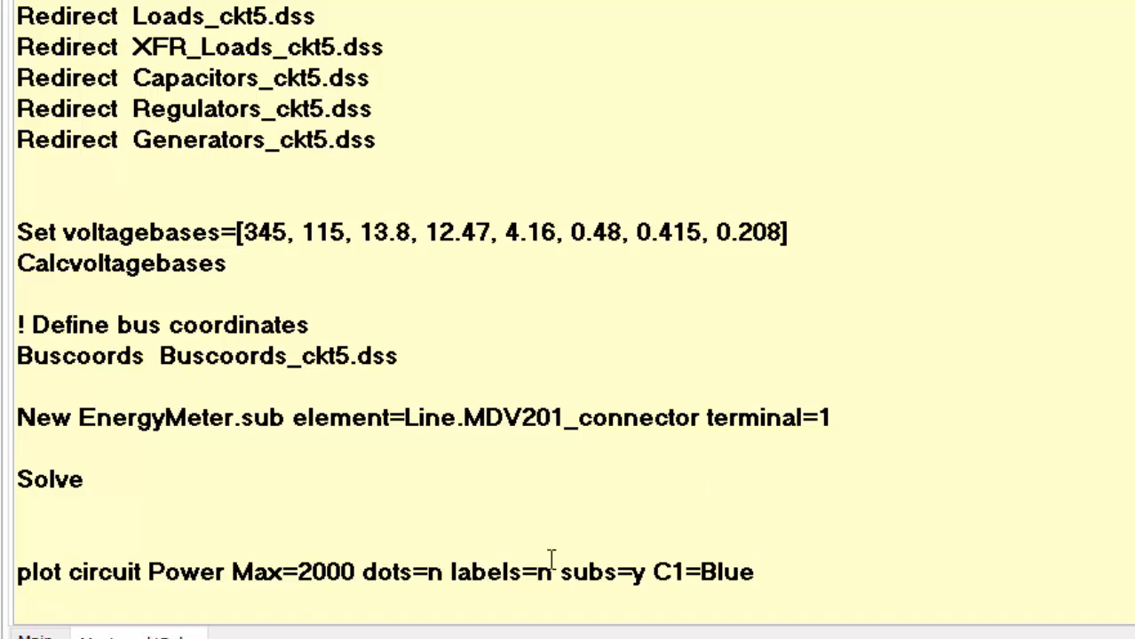
{"action": "key", "text": "Backspace"}
{"action": "type", "text": "5"}
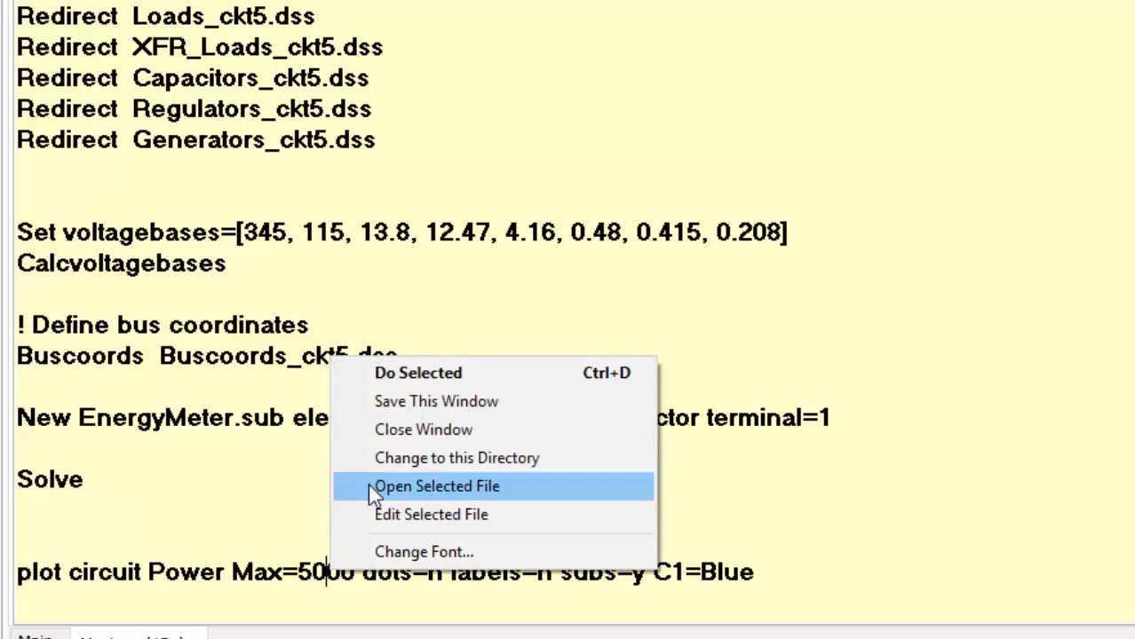
{"action": "left_click", "coordinate": [437, 486]}
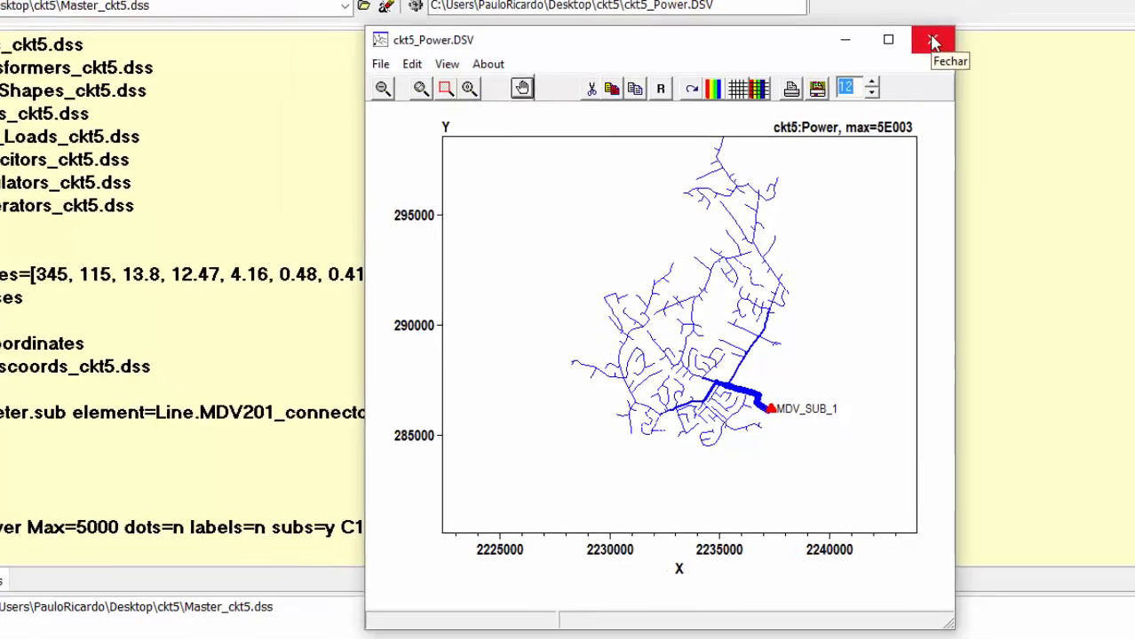
{"action": "left_click", "coordinate": [933, 40]}
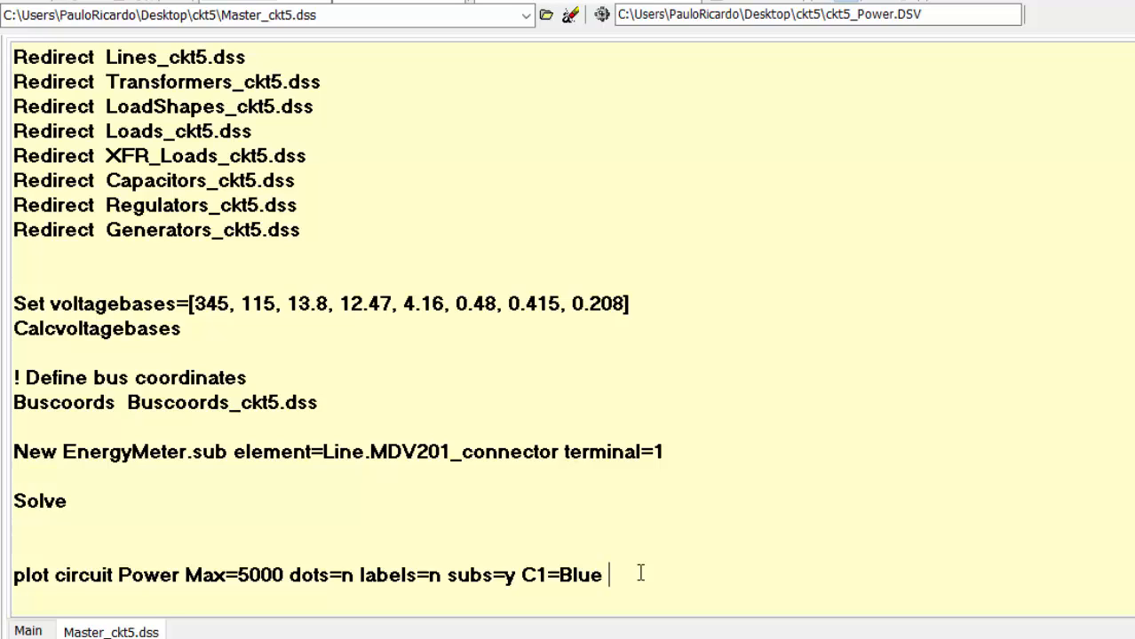
Append 1phLineStyle=3 to the plot command, view the dashed single-phase lines, and close the plot
{"action": "type", "text": "1phLine"}
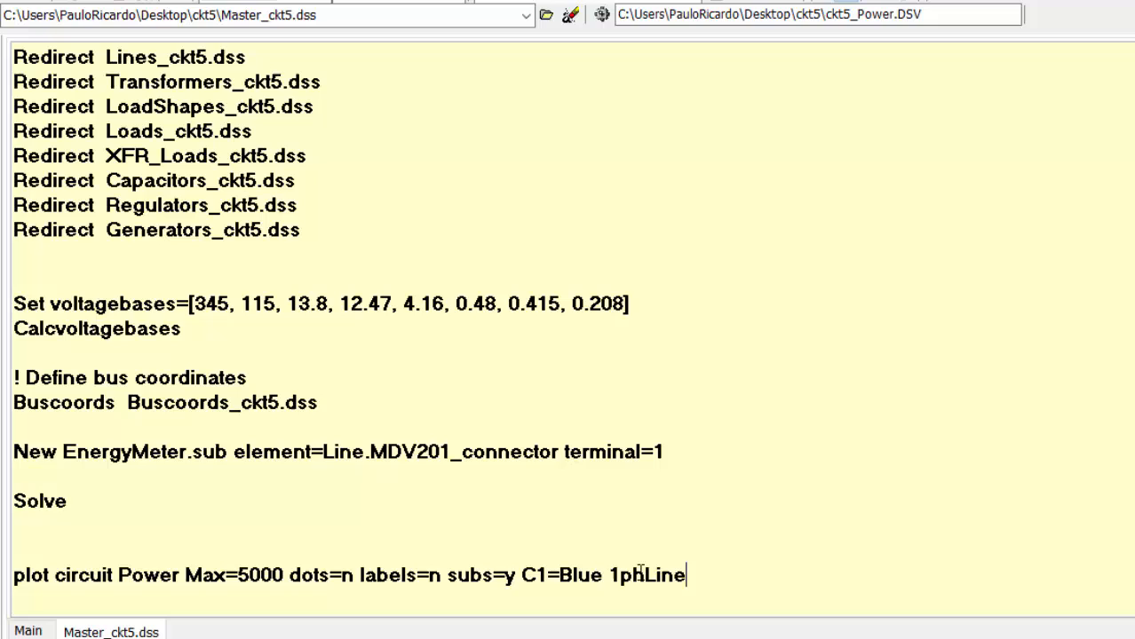
{"action": "type", "text": "Style=3"}
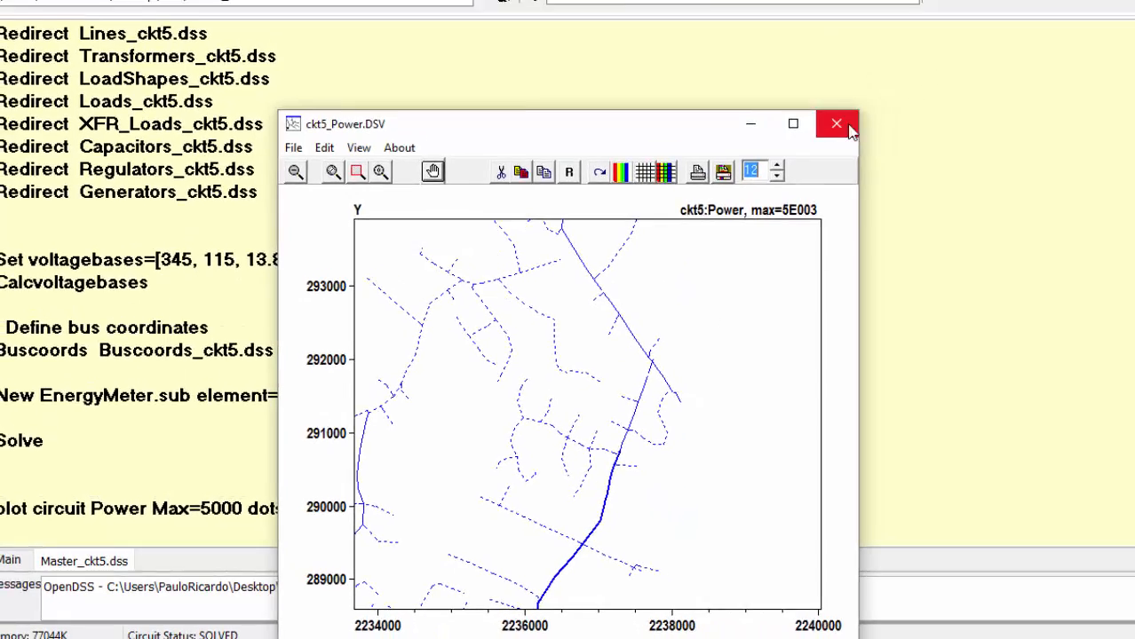
{"action": "left_click", "coordinate": [835, 123]}
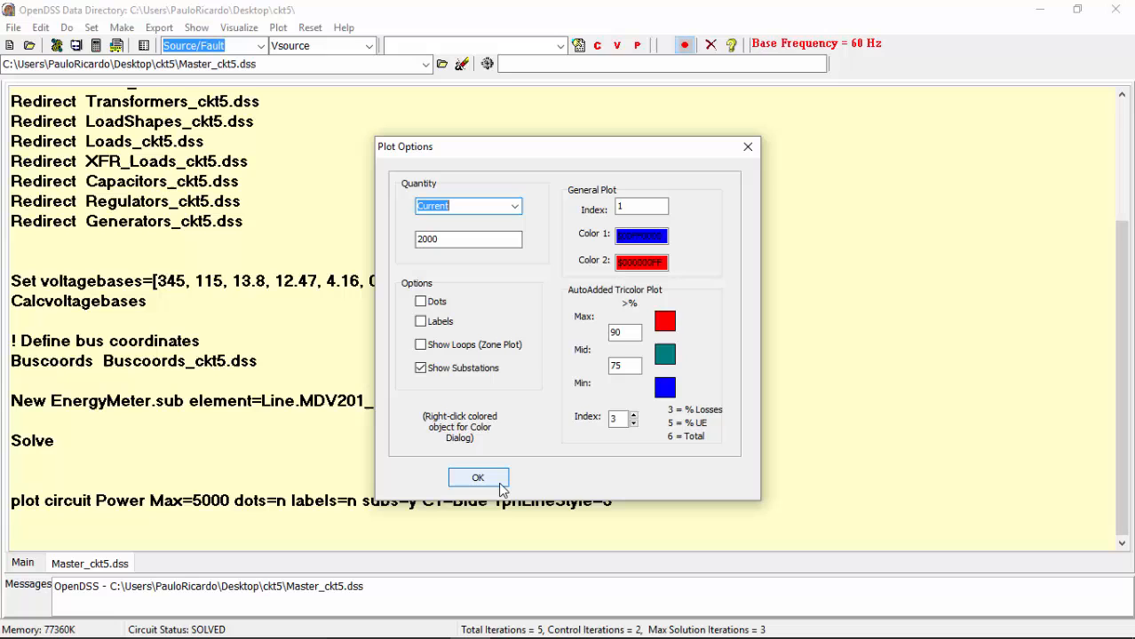
Plot the circuit Current (Max 2000) and Losses (Max 10) maps, enlarging the loss density plot
{"action": "left_click", "coordinate": [477, 477]}
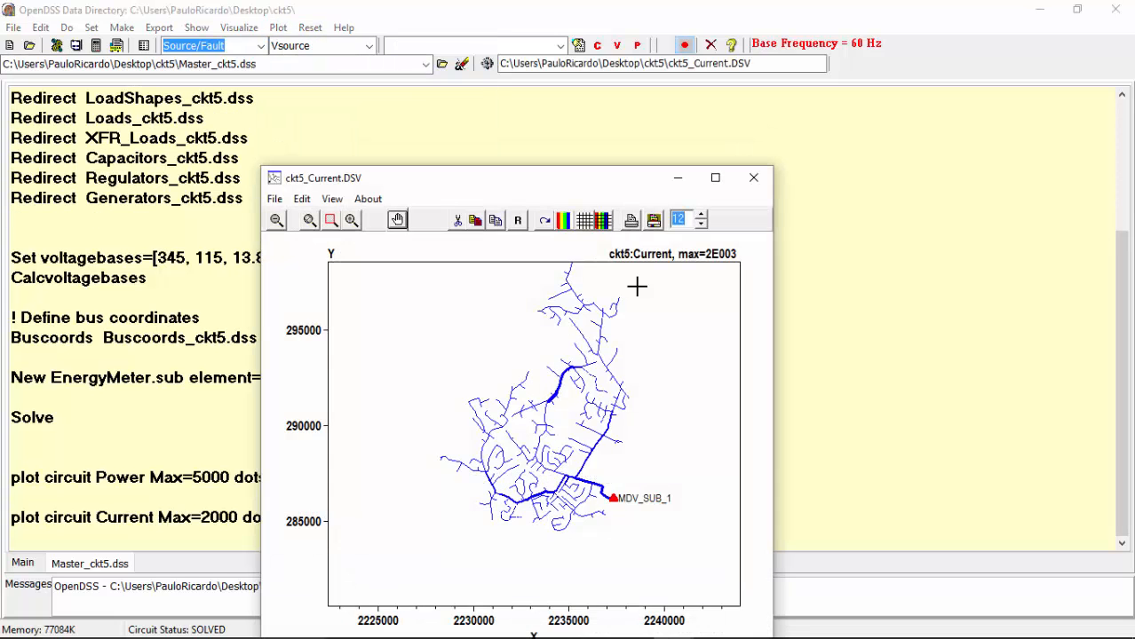
{"action": "left_click", "coordinate": [714, 178]}
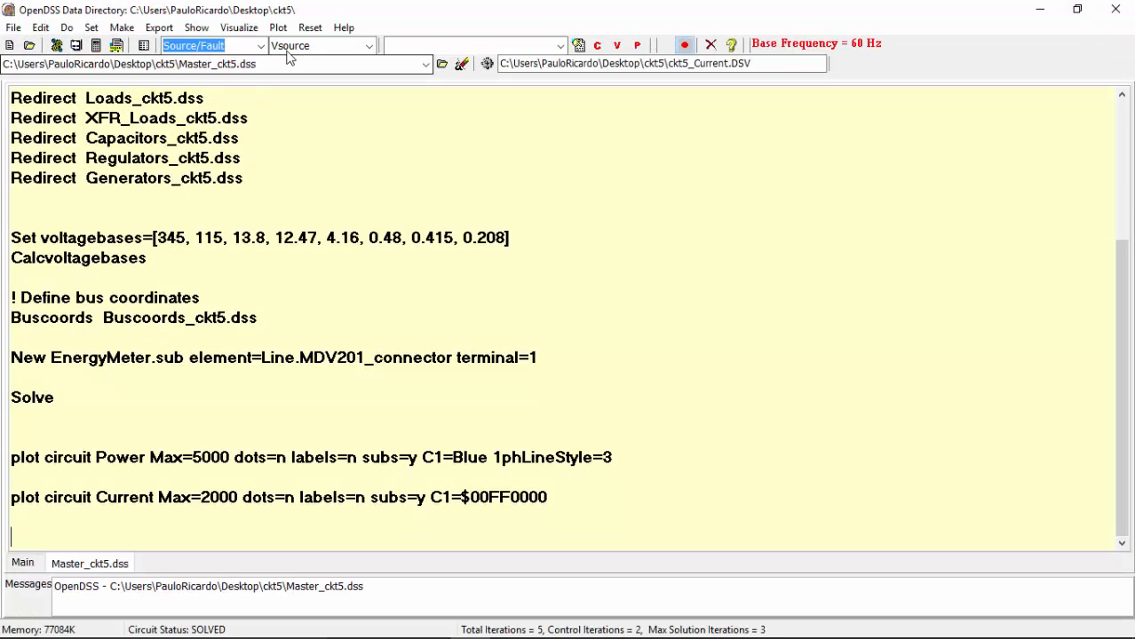
{"action": "left_click", "coordinate": [278, 27]}
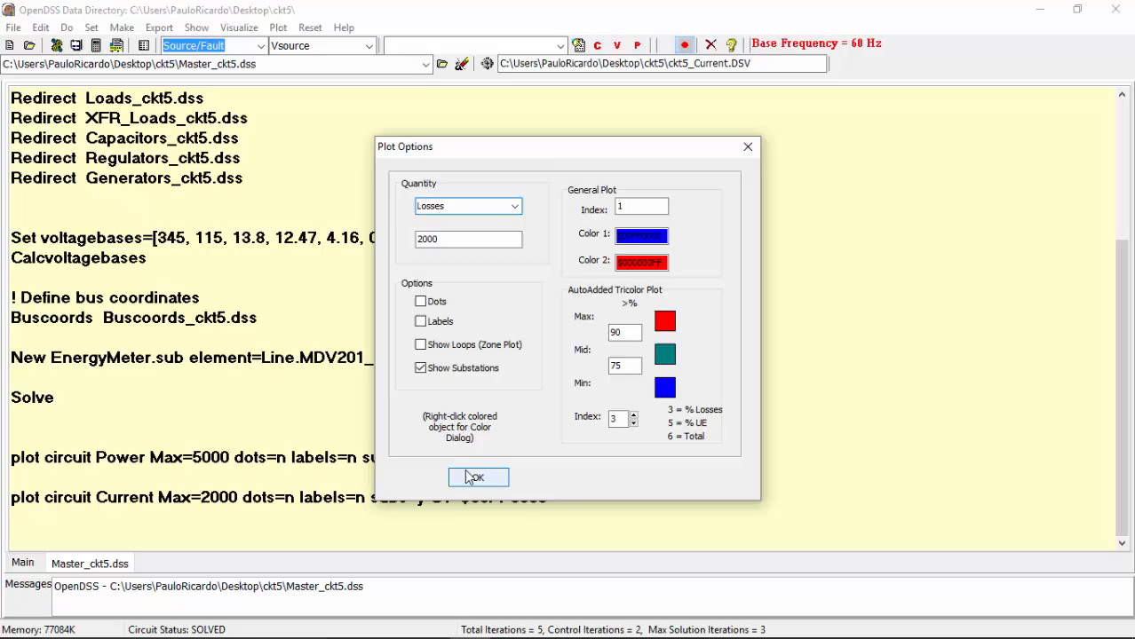
{"action": "left_click", "coordinate": [477, 477]}
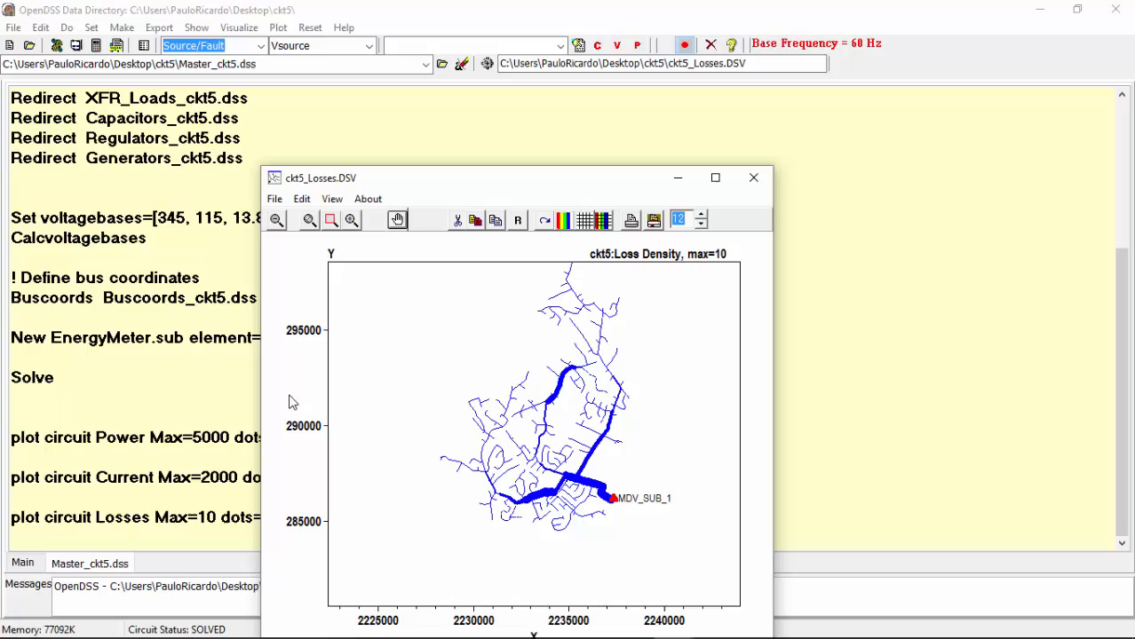
{"action": "left_click", "coordinate": [714, 178]}
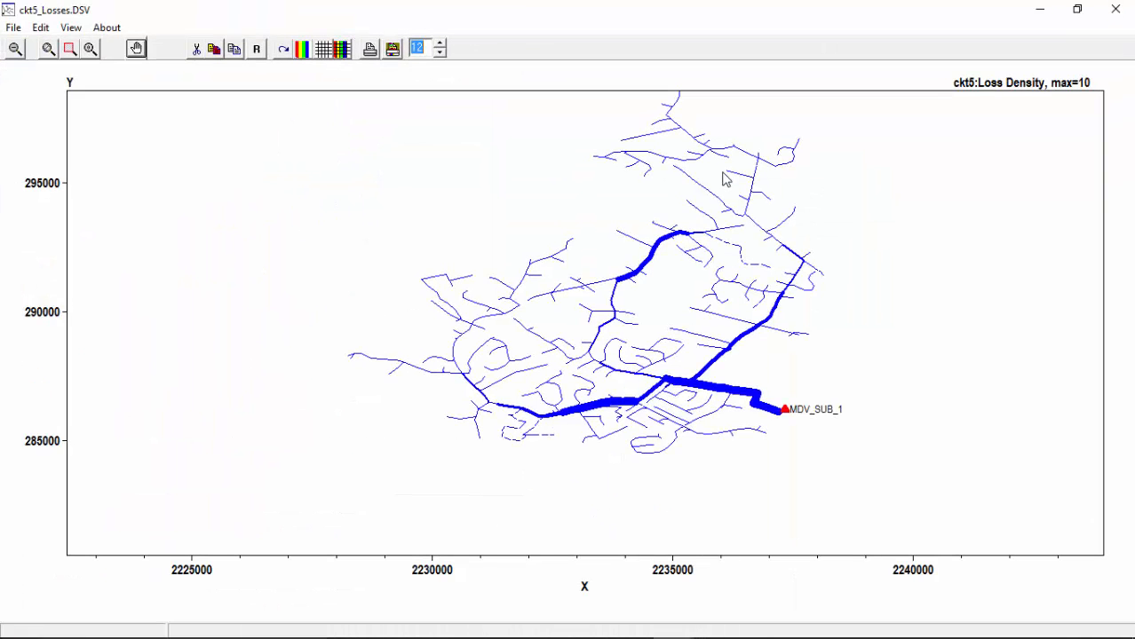
{"action": "mouse_move", "coordinate": [1091, 28]}
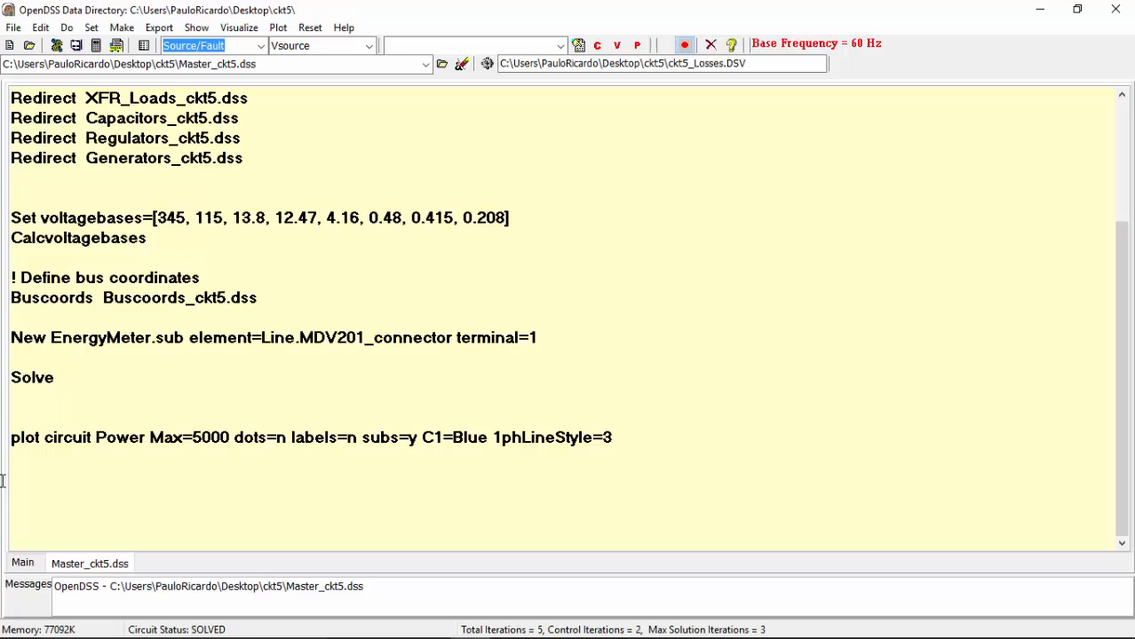
Add Set MarkCapacitors=Yes CapMarkerCode=9 CapMarkerSize=4 and a Set MarkCapacitors=No line
{"action": "left_click", "coordinate": [13, 417]}
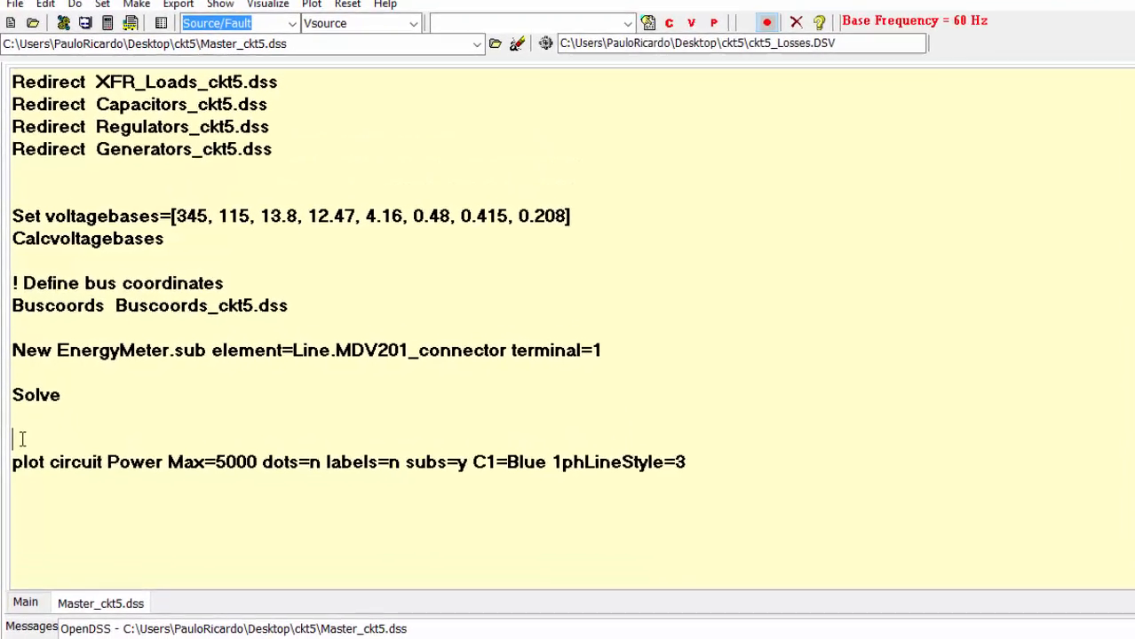
{"action": "type", "text": "Set Mar"}
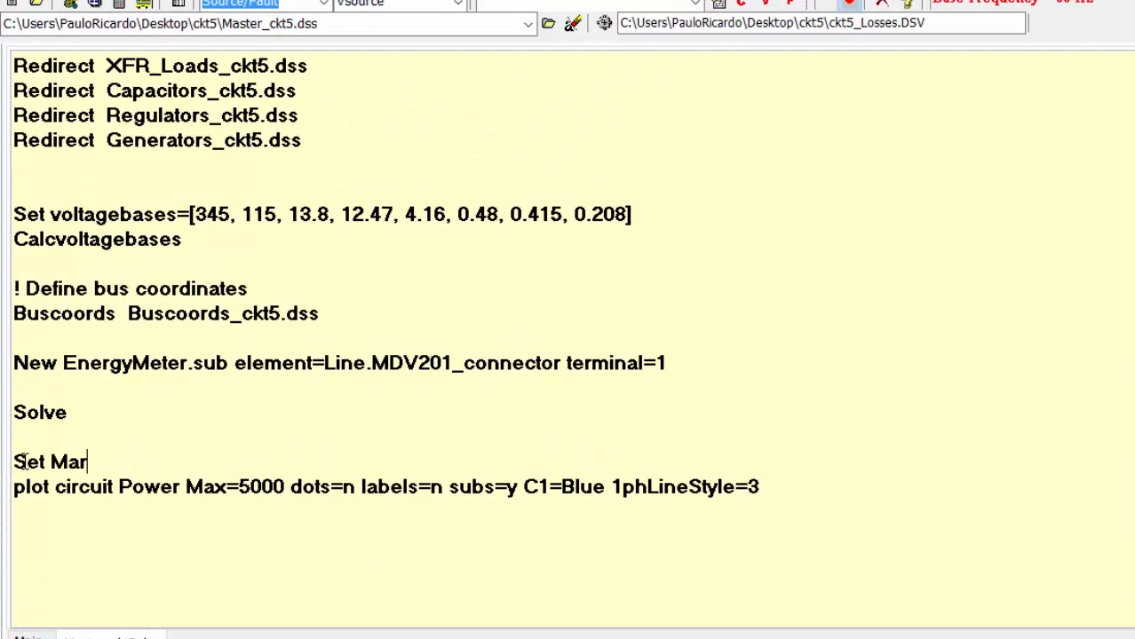
{"action": "type", "text": "kCapacitors"}
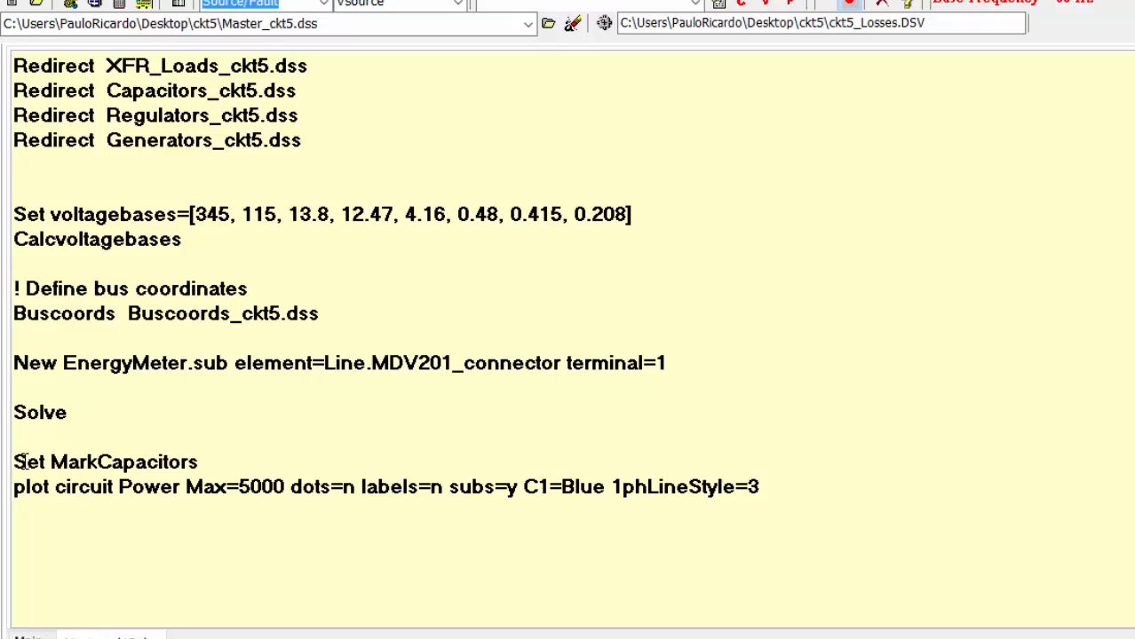
{"action": "type", "text": "=Yes CapMarkerCode="}
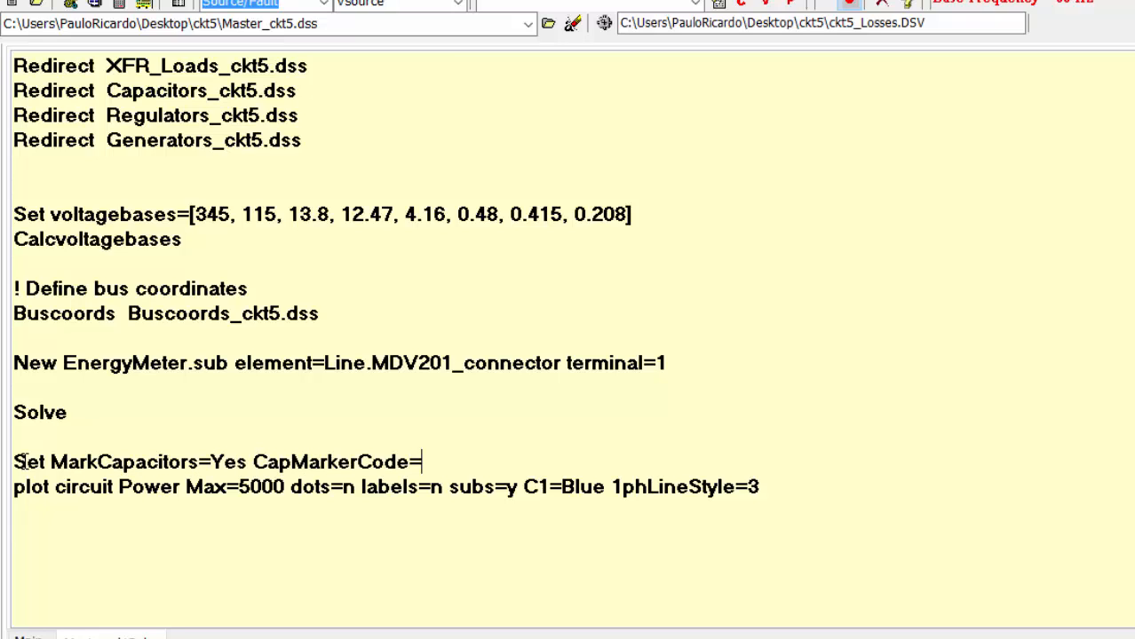
{"action": "type", "text": "9"}
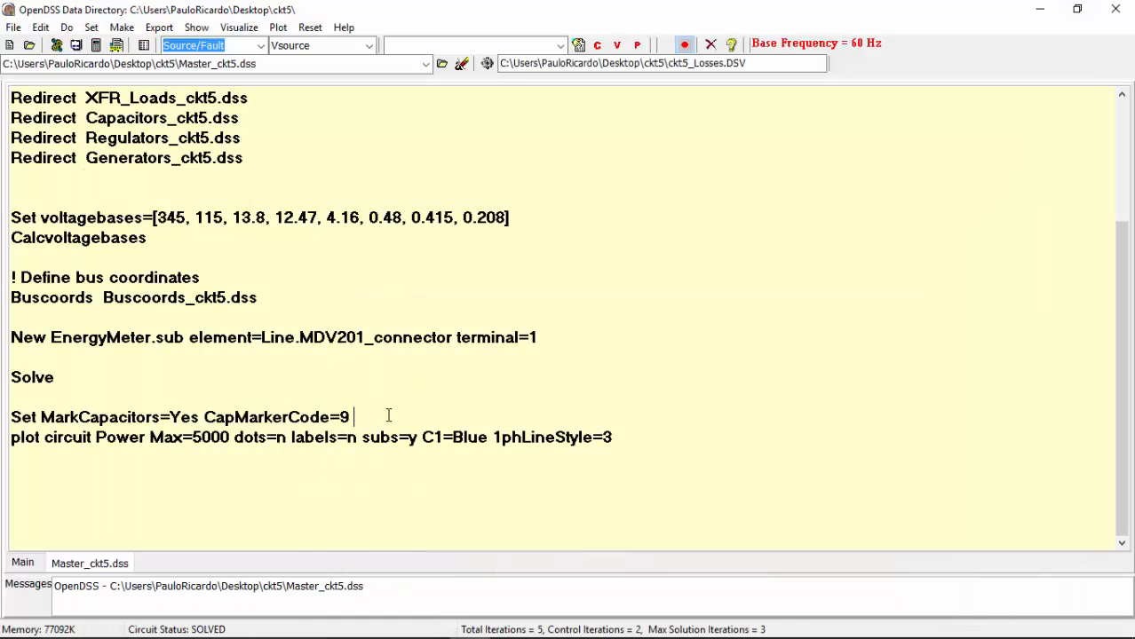
{"action": "type", "text": "CapMarkerSize=4"}
{"action": "type", "text": "Set"}
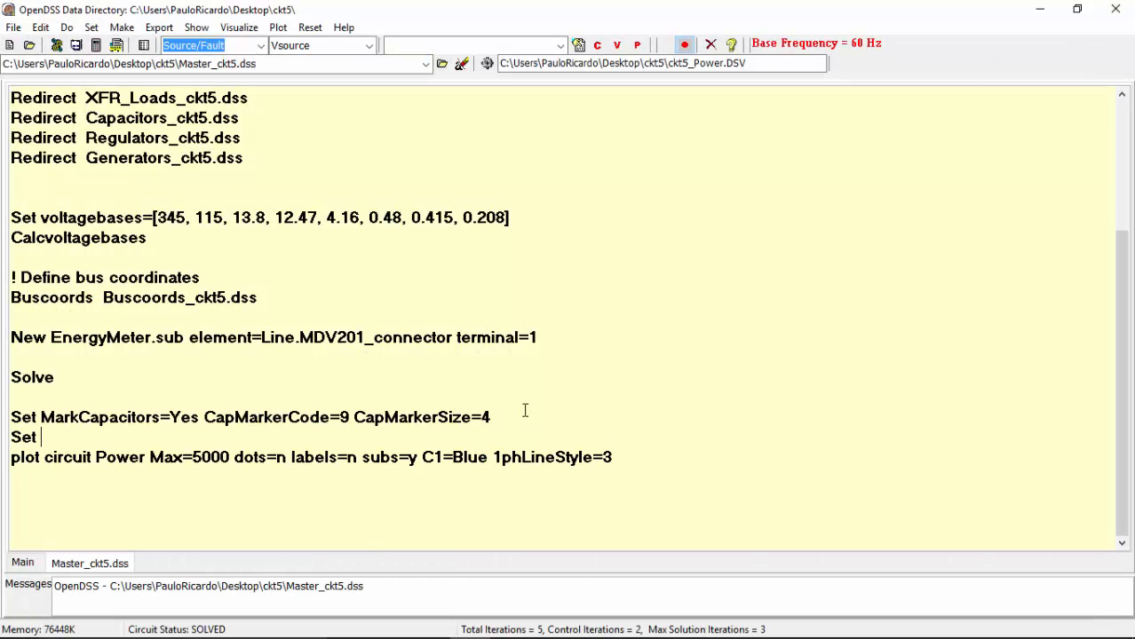
{"action": "type", "text": "MarkCapacitors=No"}
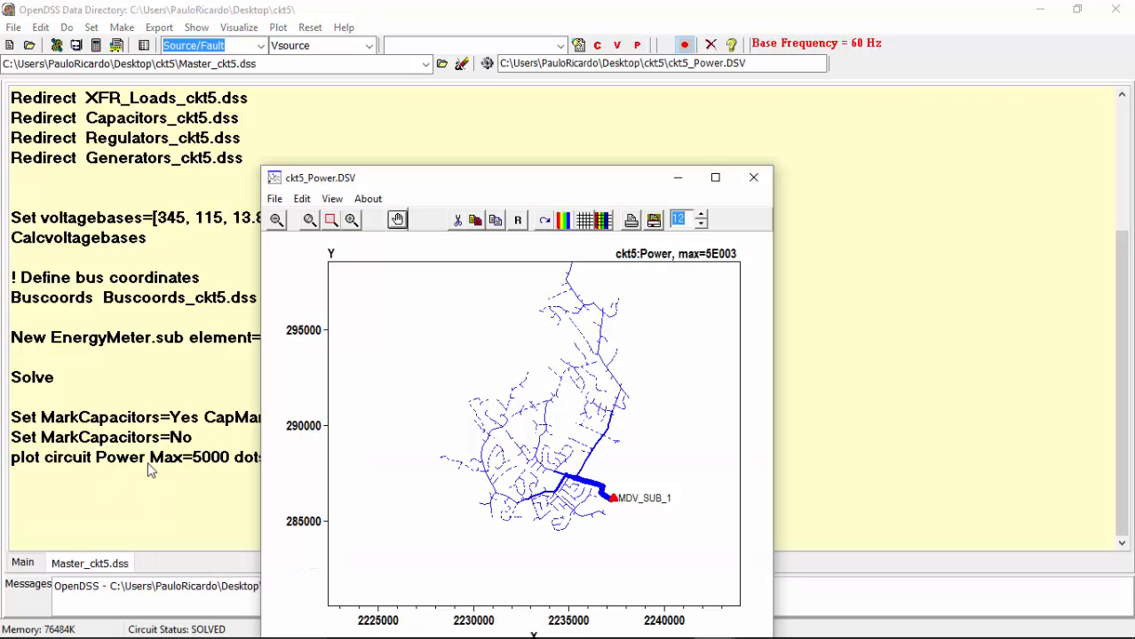
Close the replotted power map and start an AddBusMarker Bus= line
{"action": "left_click", "coordinate": [754, 176]}
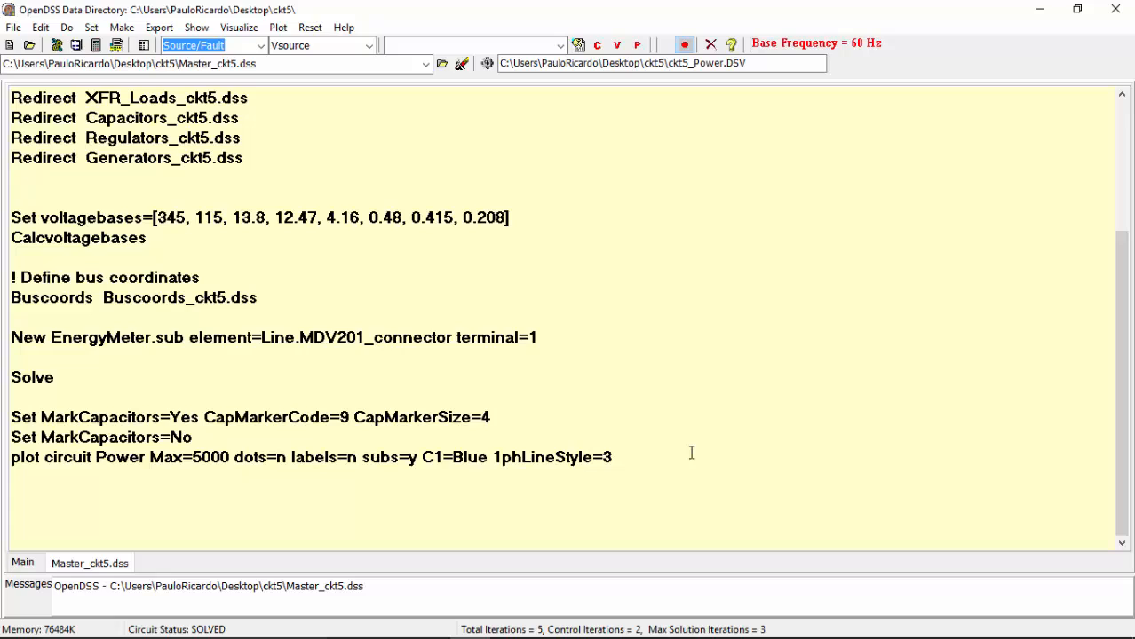
{"action": "left_click", "coordinate": [611, 457]}
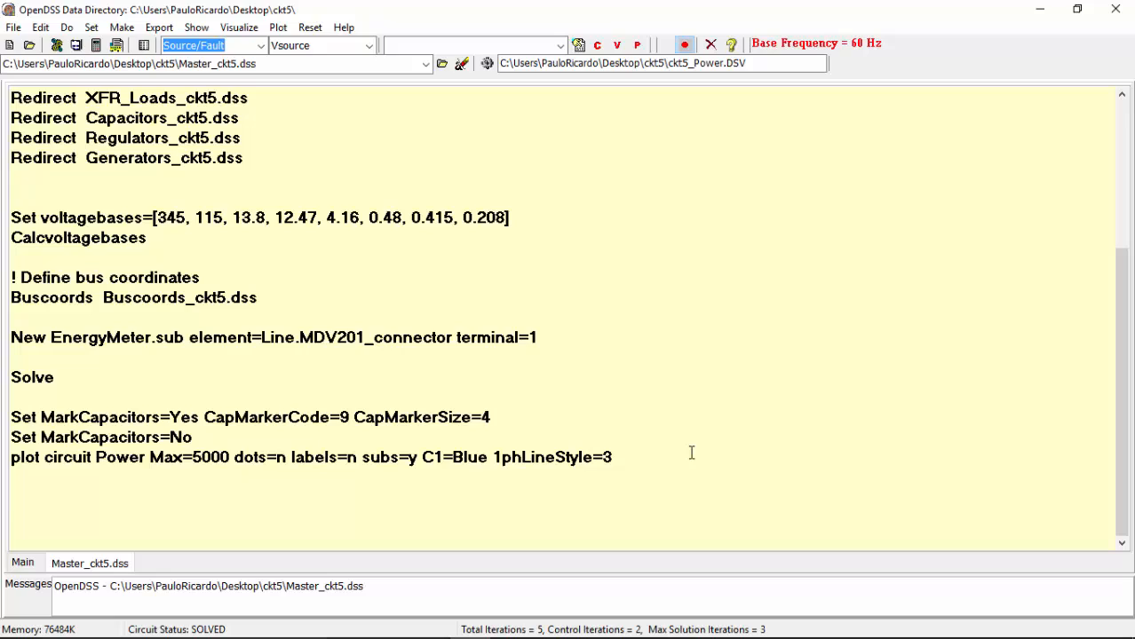
{"action": "type", "text": "AddBusMarker"}
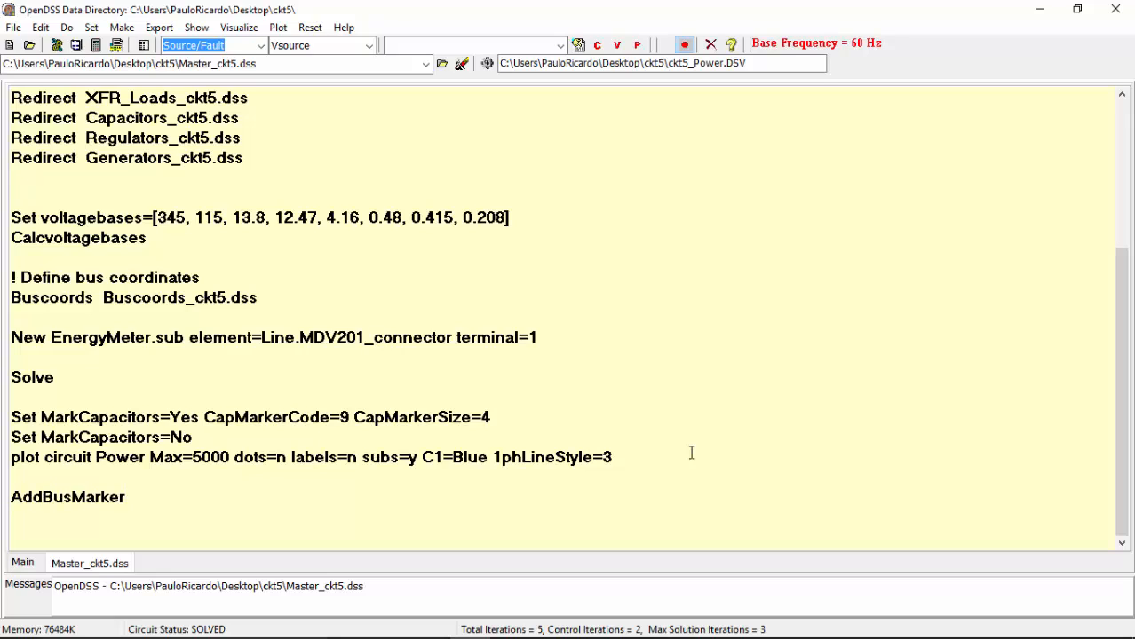
{"action": "type", "text": "Bus="}
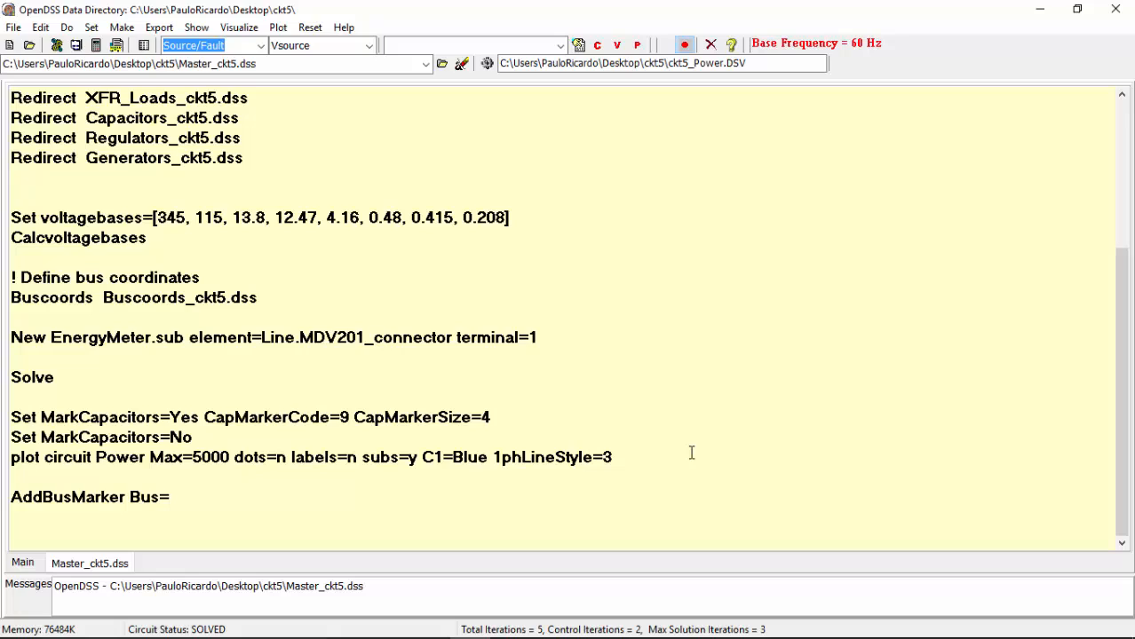
Complete AddBusMarker Bus=39582 Code=36 Color=Red Size=2, replot, and zoom onto the red marker
{"action": "type", "text": "39582"}
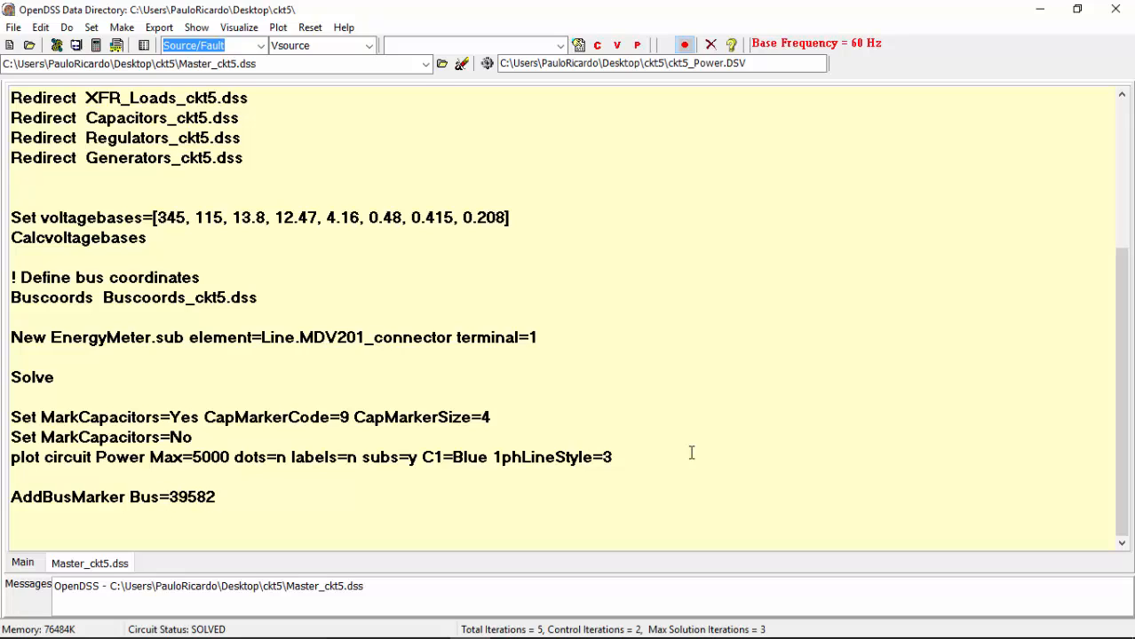
{"action": "type", "text": "Code=36"}
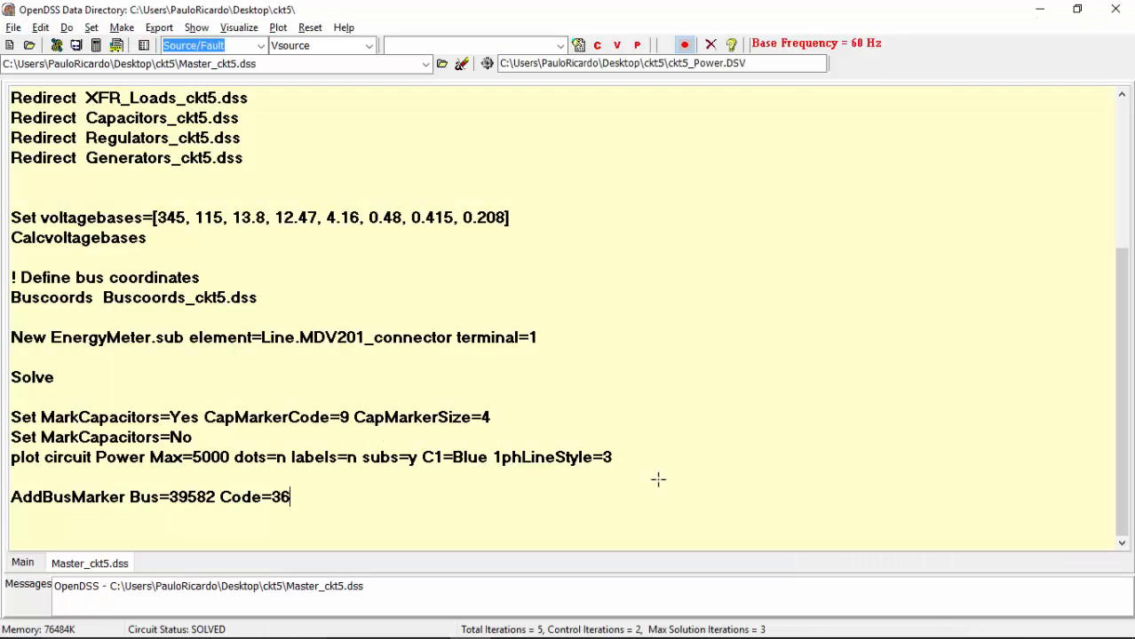
{"action": "type", "text": "Color=Red"}
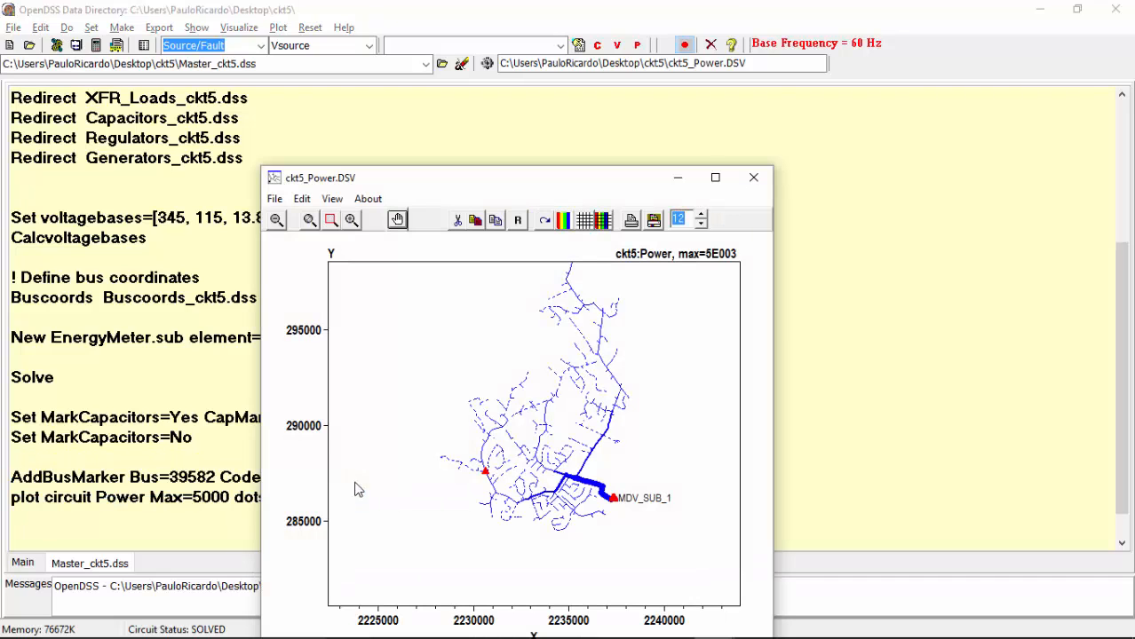
{"action": "left_click", "coordinate": [715, 176]}
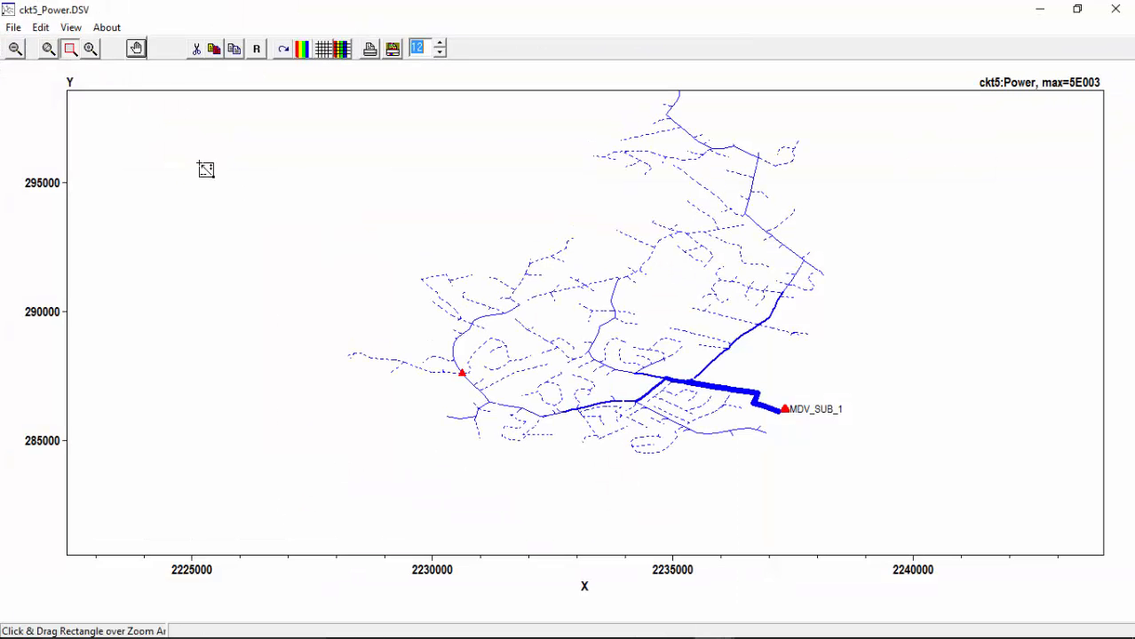
{"action": "left_click_drag", "start_coordinate": [206, 170], "coordinate": [461, 373]}
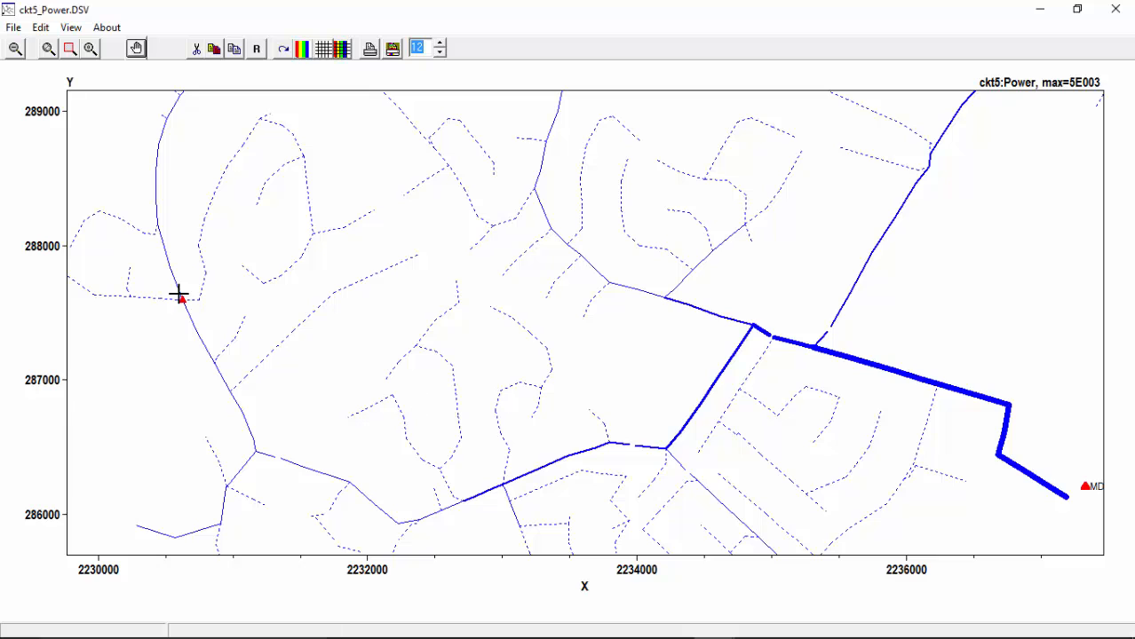
{"action": "left_click", "coordinate": [182, 302]}
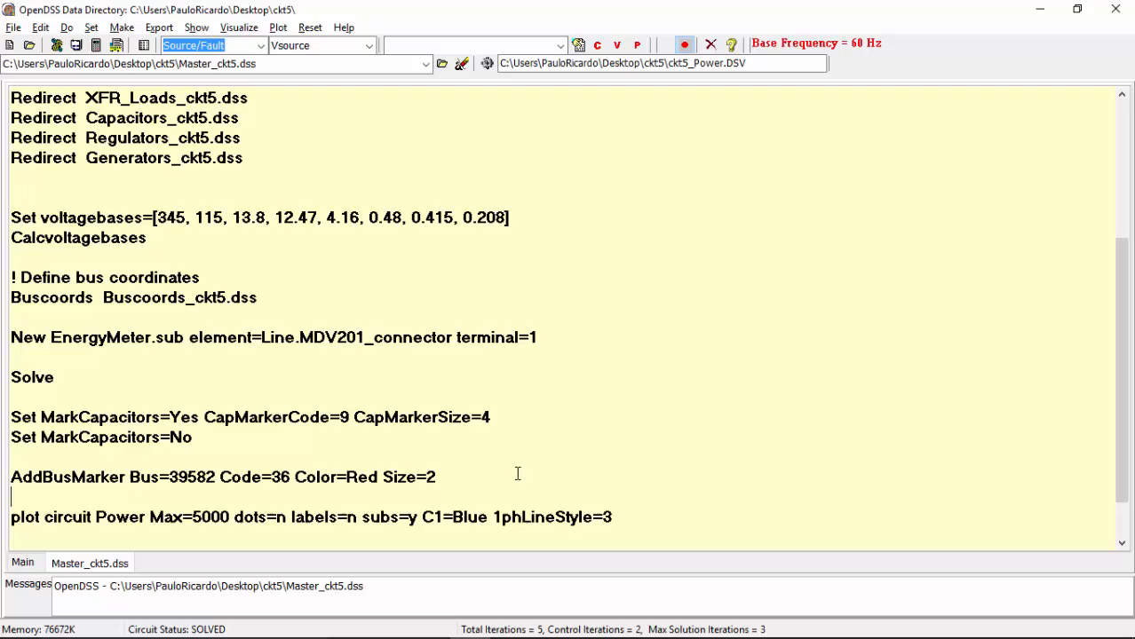
Add ClearBusMarkers and New Generator.Ger at bus 39582 with kv=12.47, kw=2000, pf=1
{"action": "type", "text": "ClearBusMarkers"}
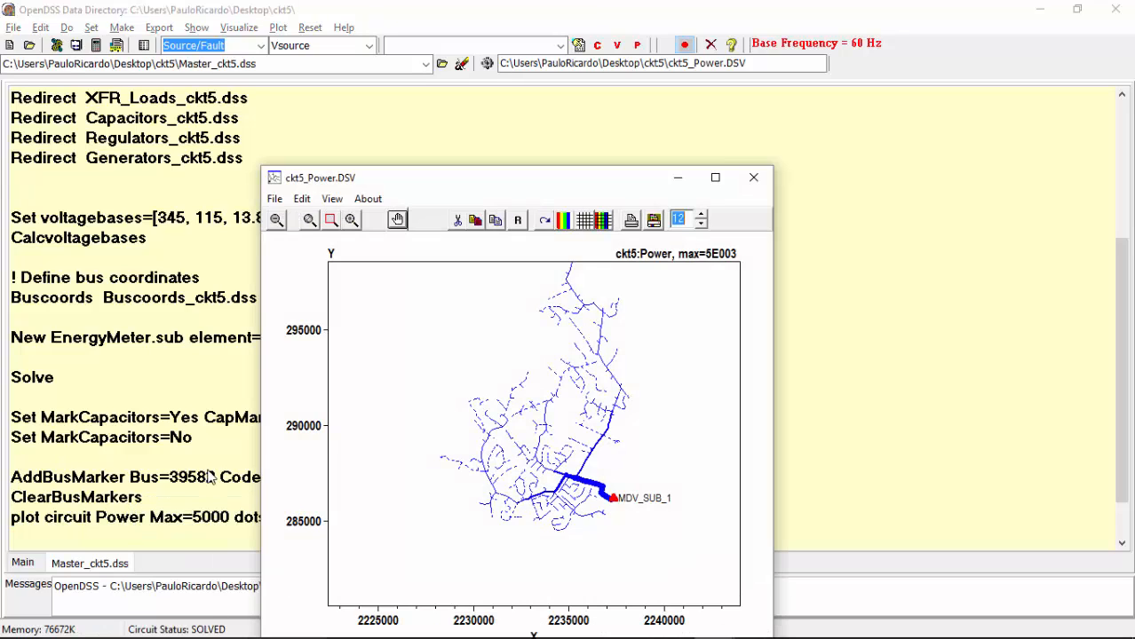
{"action": "left_click", "coordinate": [754, 177]}
{"action": "type", "text": "New Generator"}
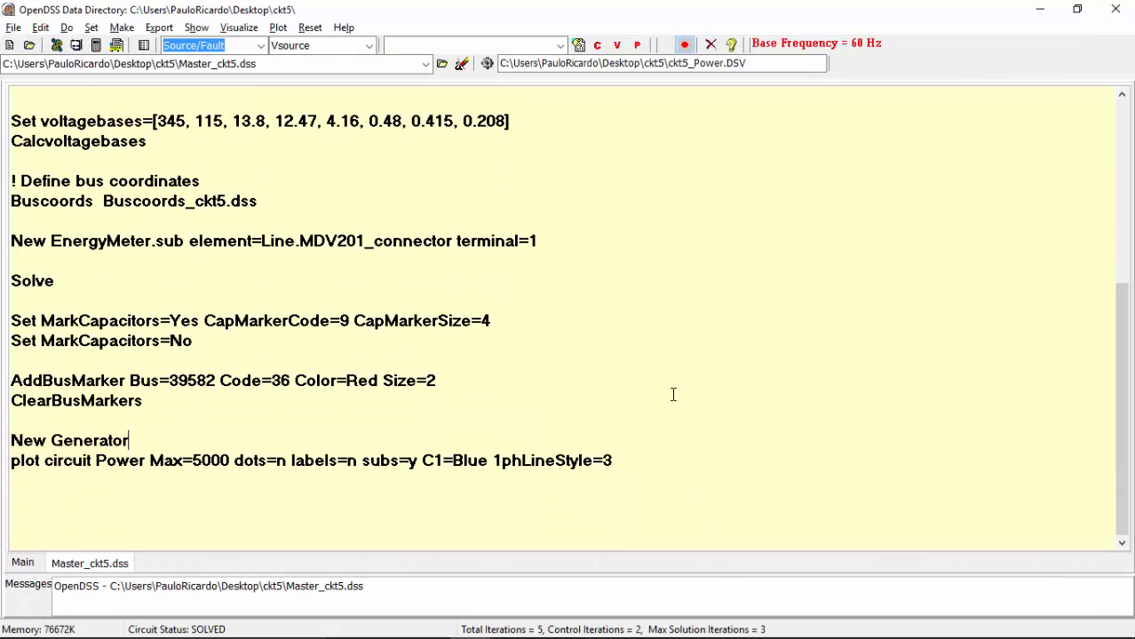
{"action": "type", "text": ".Ger bus1=39582"}
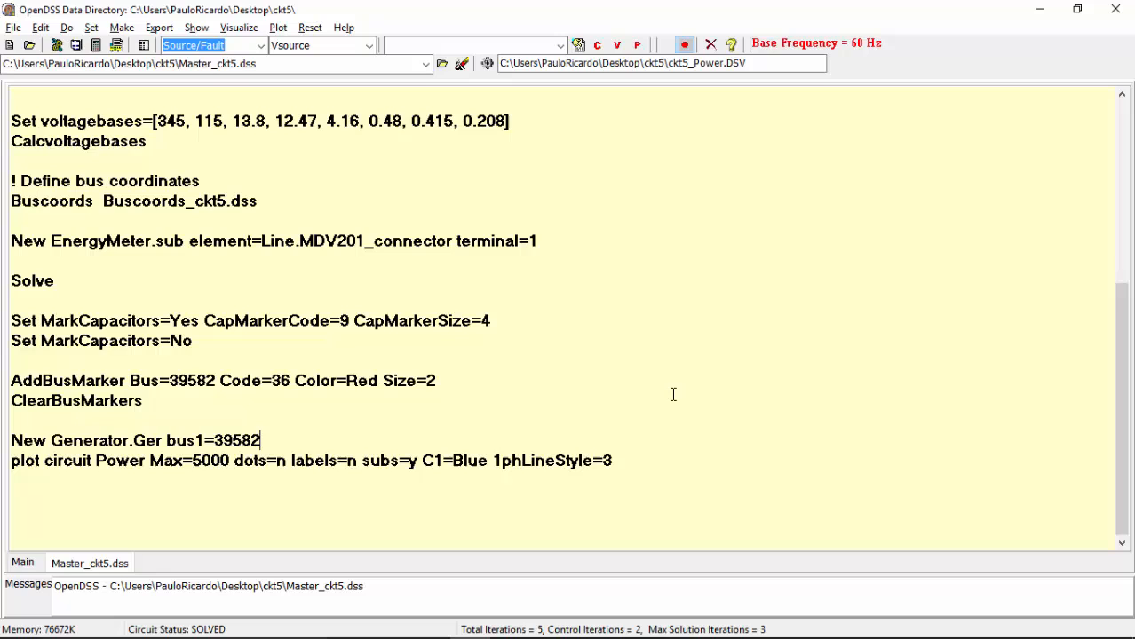
{"action": "type", "text": "kv=12.47 kw=2000 pf=1"}
{"action": "type", "text": "solve"}
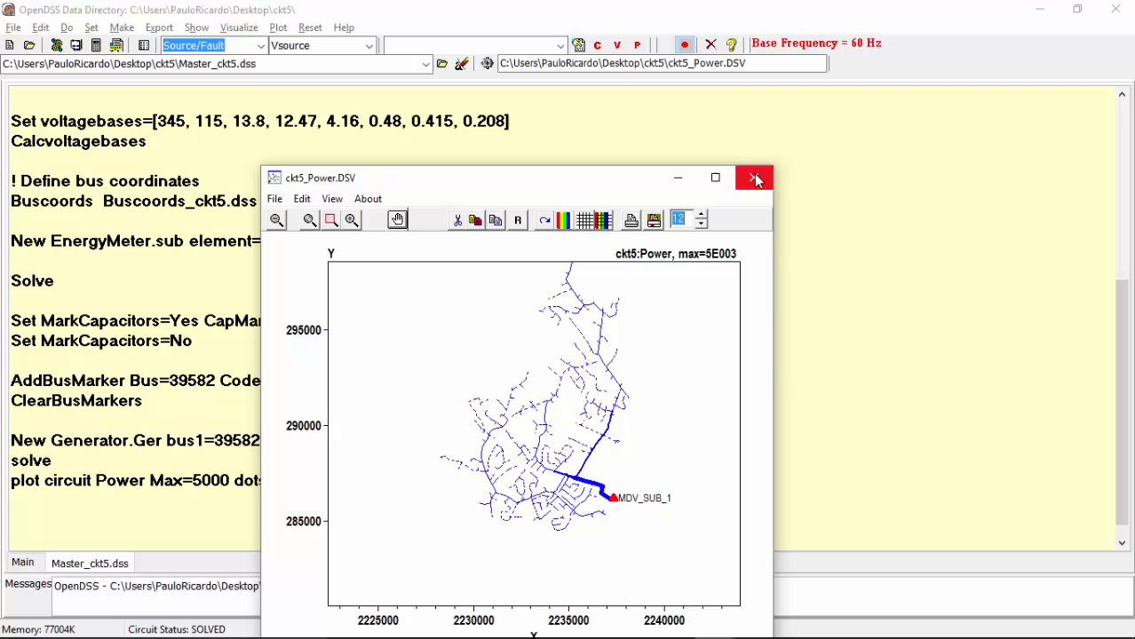
{"action": "left_click", "coordinate": [754, 178]}
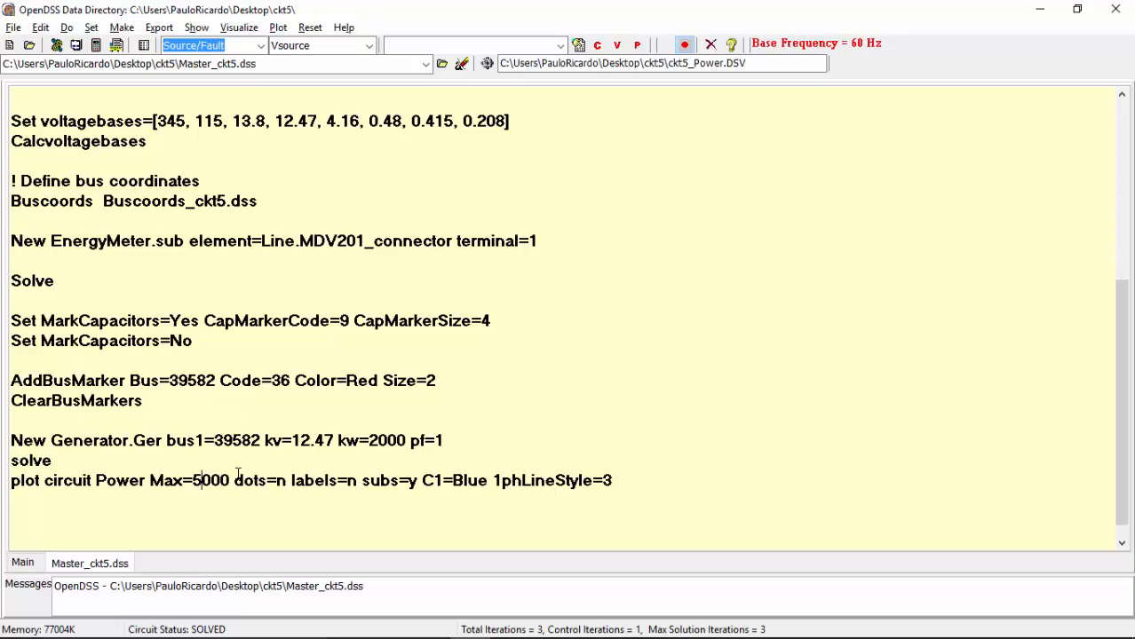
Set the plot maximum to 1000, run the plot command, and enlarge the power plot
{"action": "type", "text": "1000"}
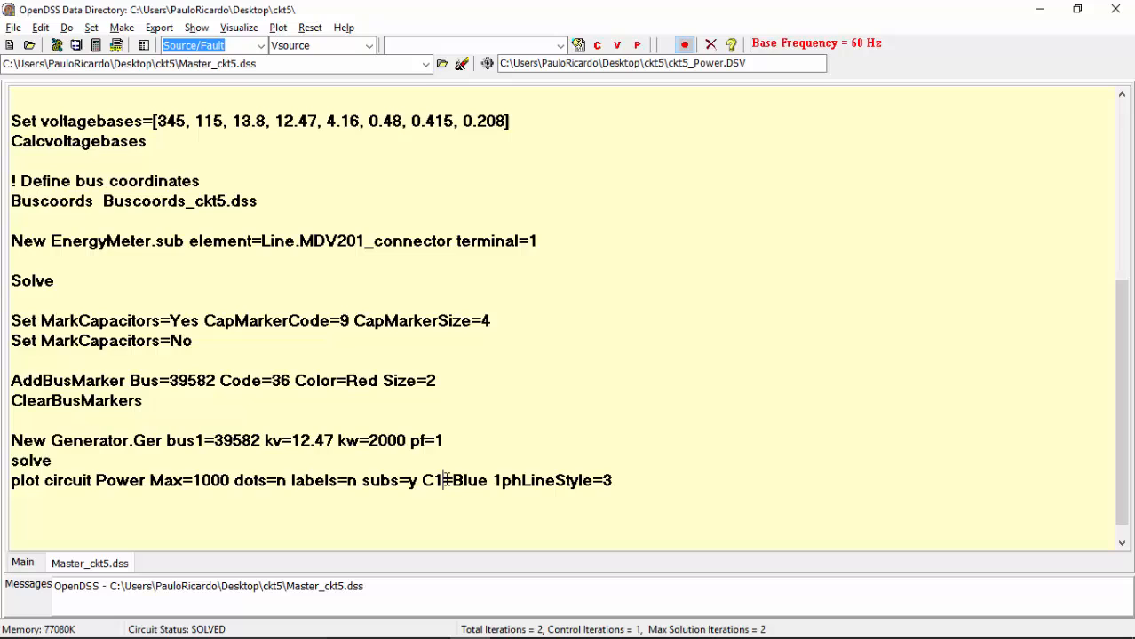
{"action": "right_click", "coordinate": [448, 480]}
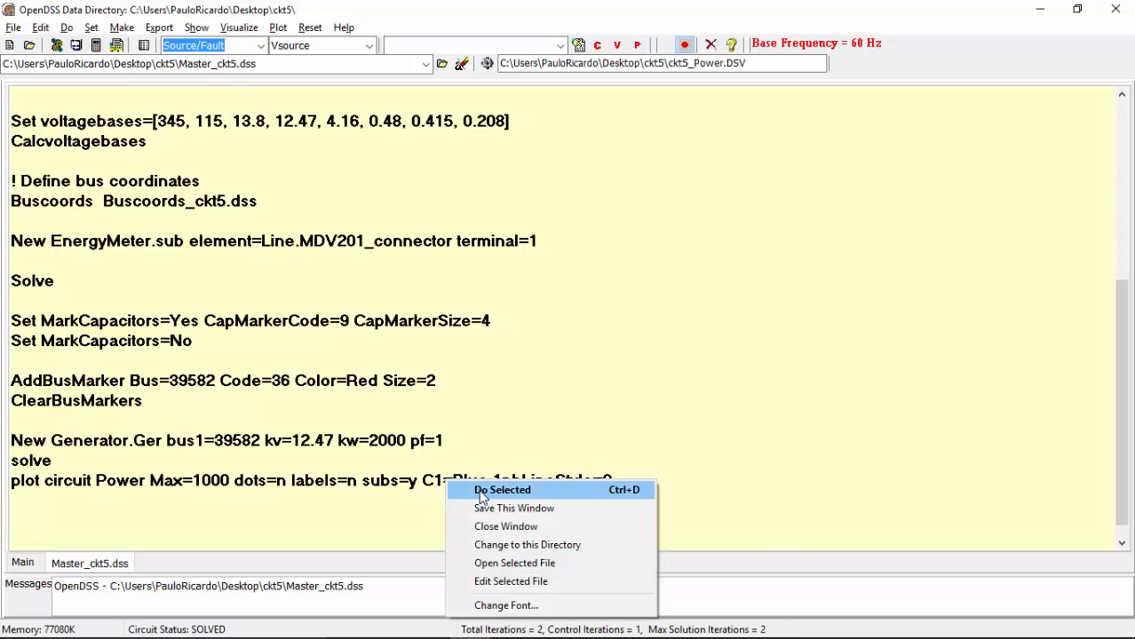
{"action": "left_click", "coordinate": [502, 489]}
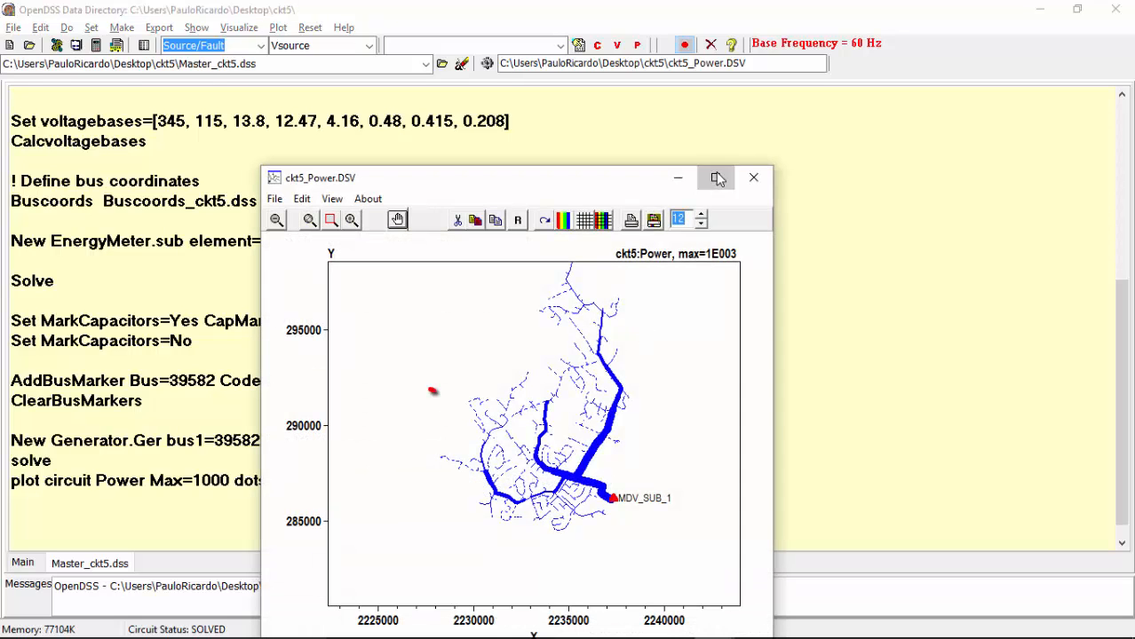
{"action": "left_click", "coordinate": [717, 178]}
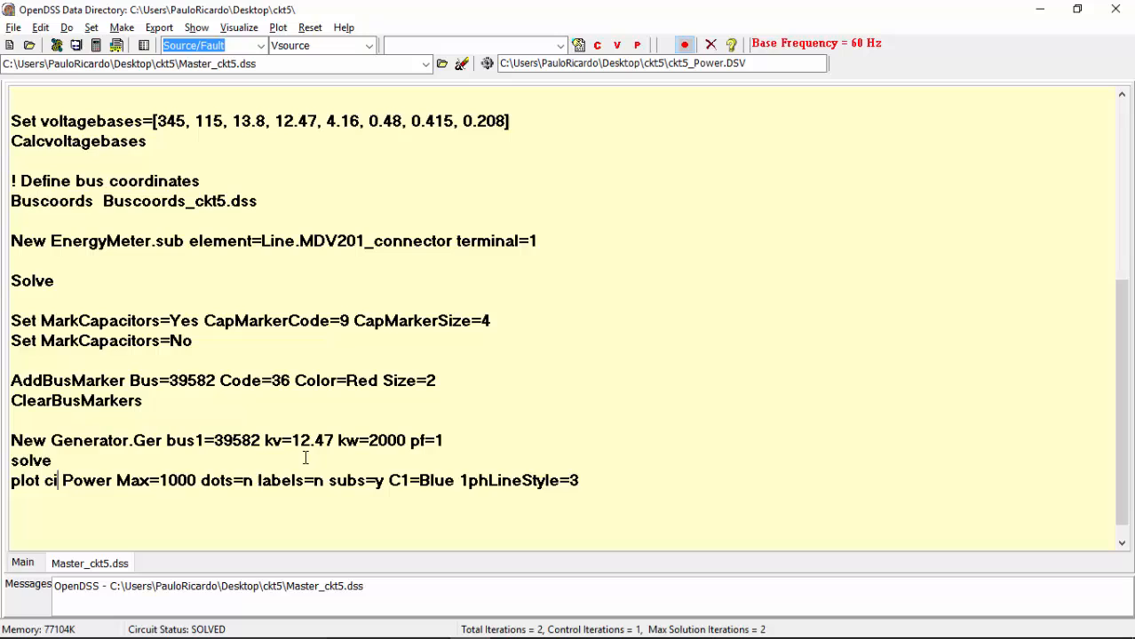
Complete the 'plot Daisy Power' command and close the daisy power plot window
{"action": "type", "text": "Daisy"}
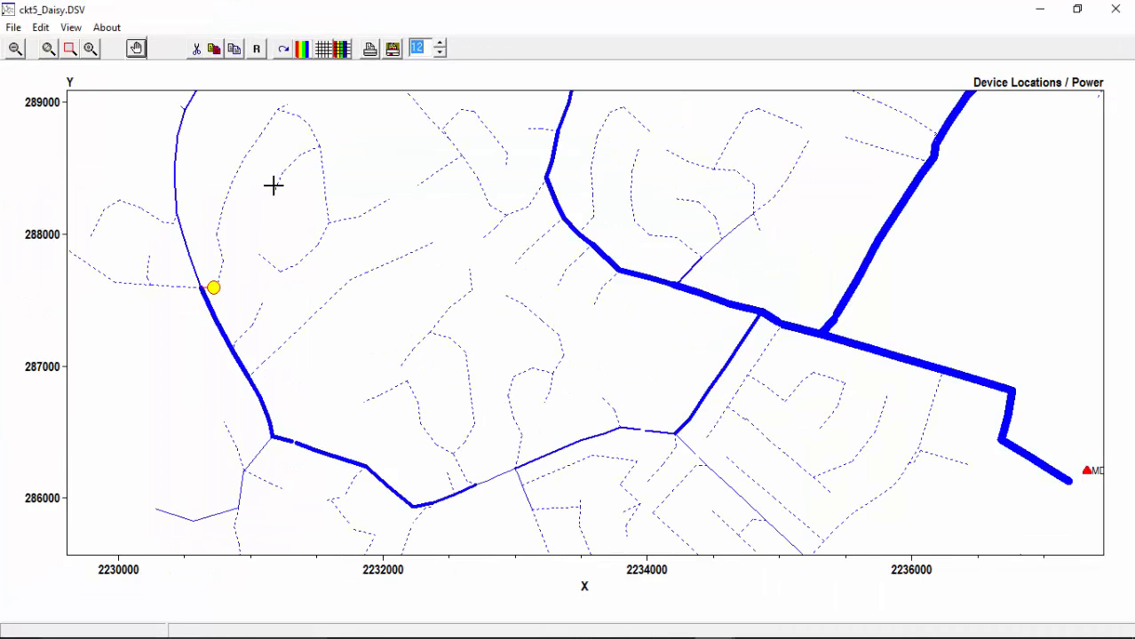
{"action": "left_click", "coordinate": [213, 287]}
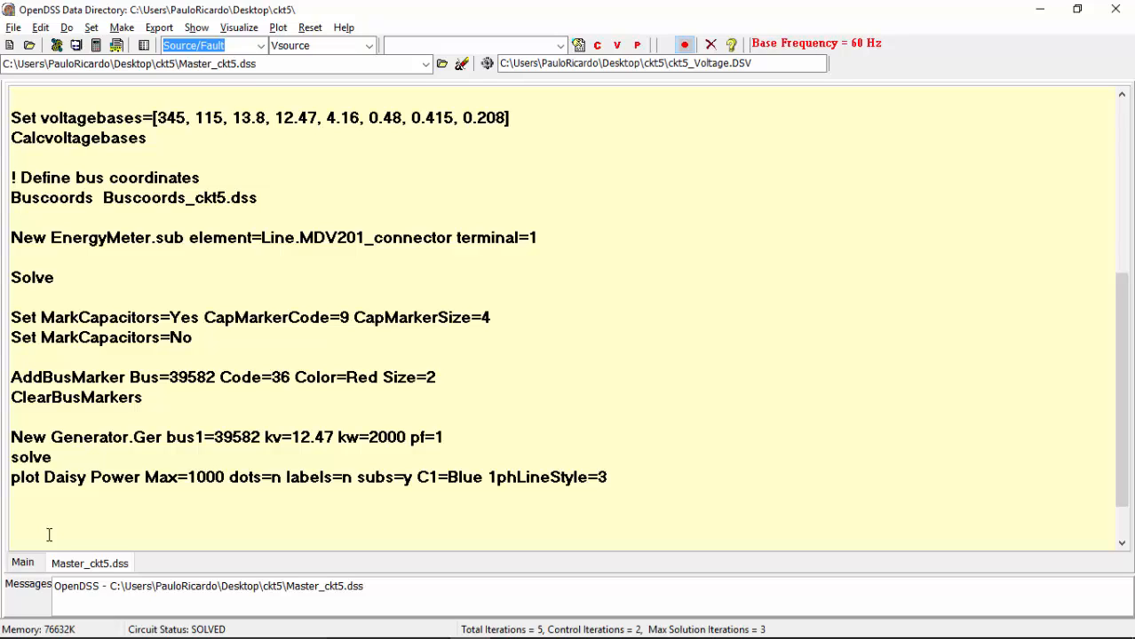
Add 'Set normvminpu=1.01' and 'Plot Circuit Voltage subs=yes C1=Green' to the script
{"action": "type", "text": "Set normvminp"}
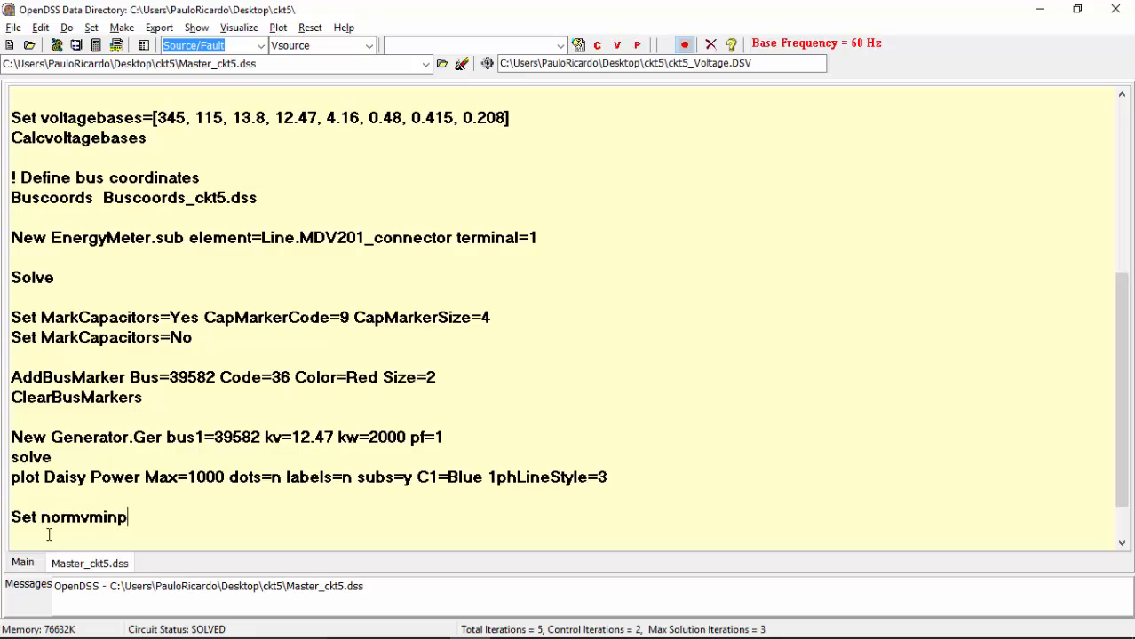
{"action": "type", "text": "u=1.01"}
{"action": "type", "text": "Set emergvminpu=0.99"}
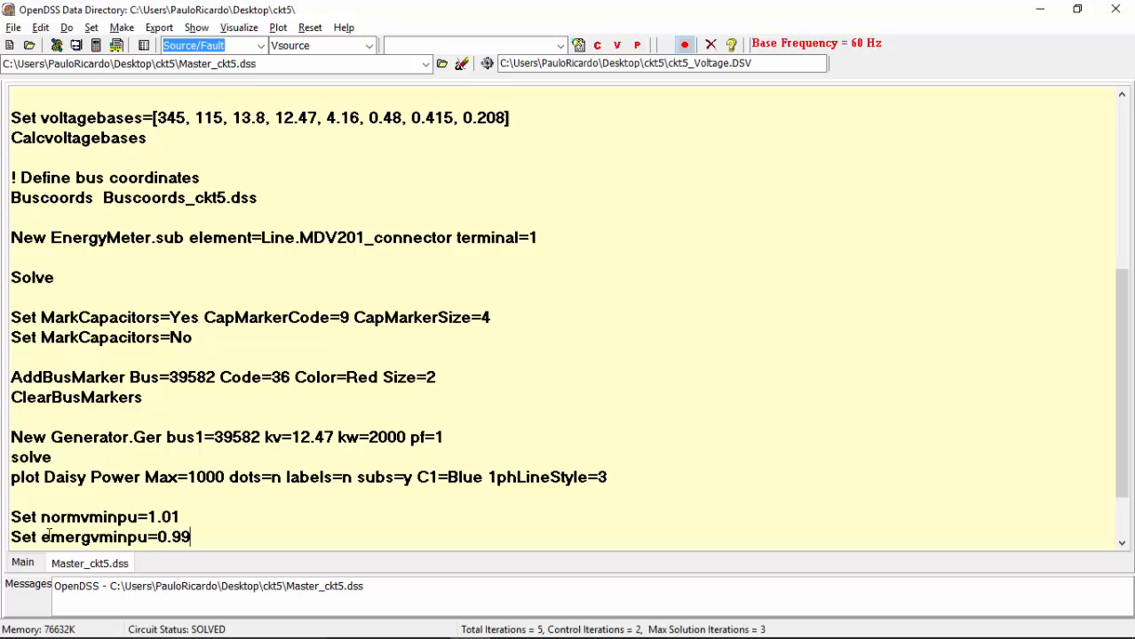
{"action": "type", "text": "Plot"}
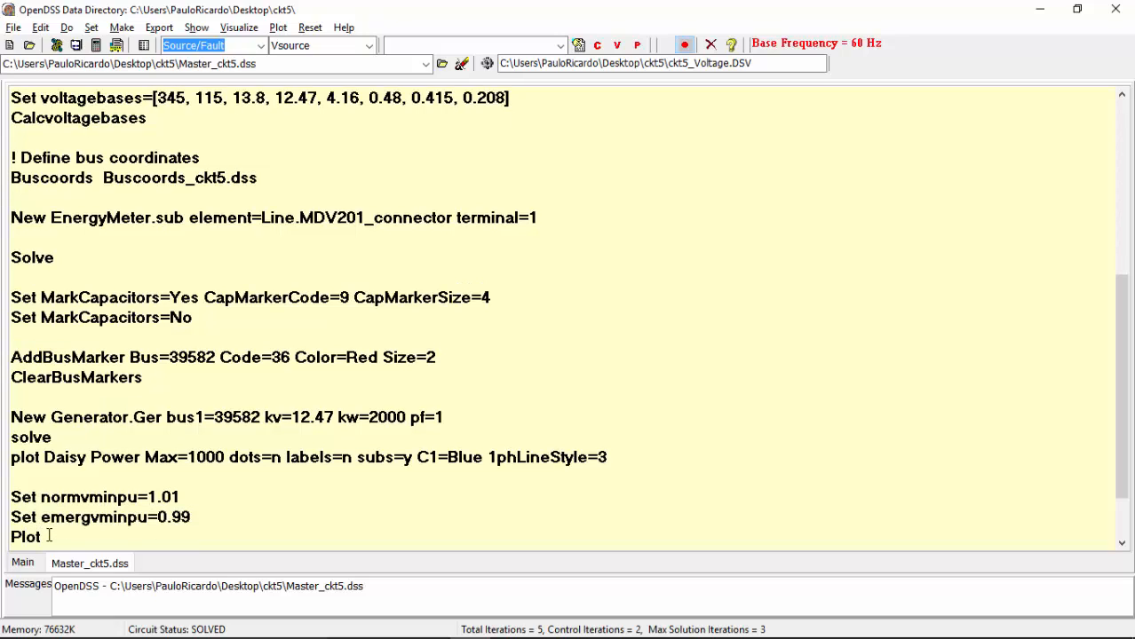
{"action": "type", "text": "Circuit Voltage"}
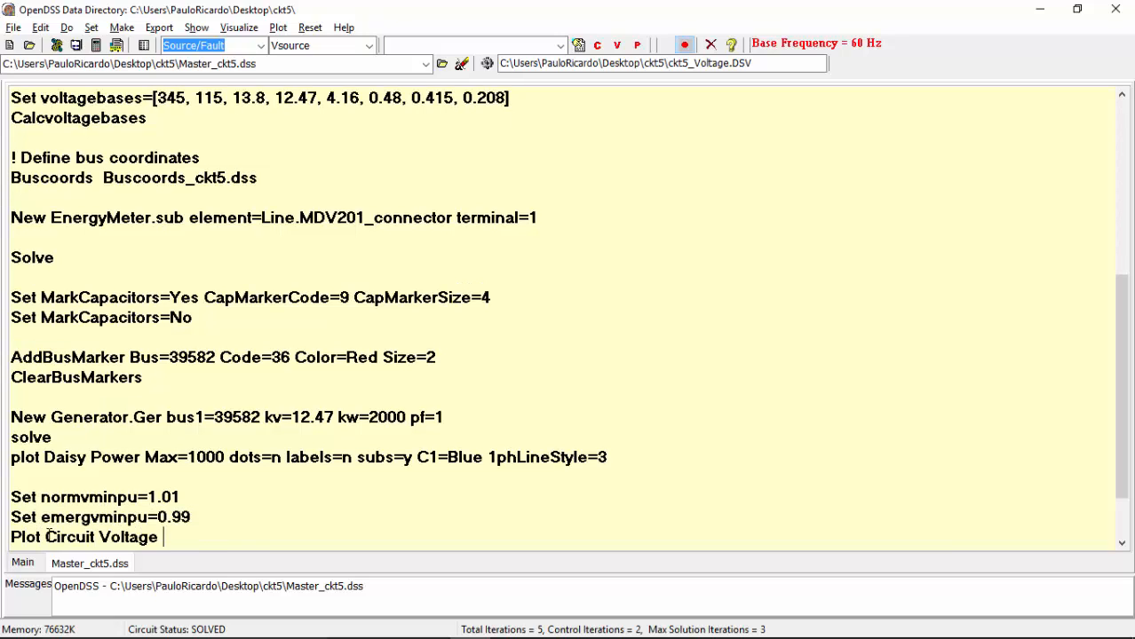
{"action": "type", "text": "subs=yes C1=Green"}
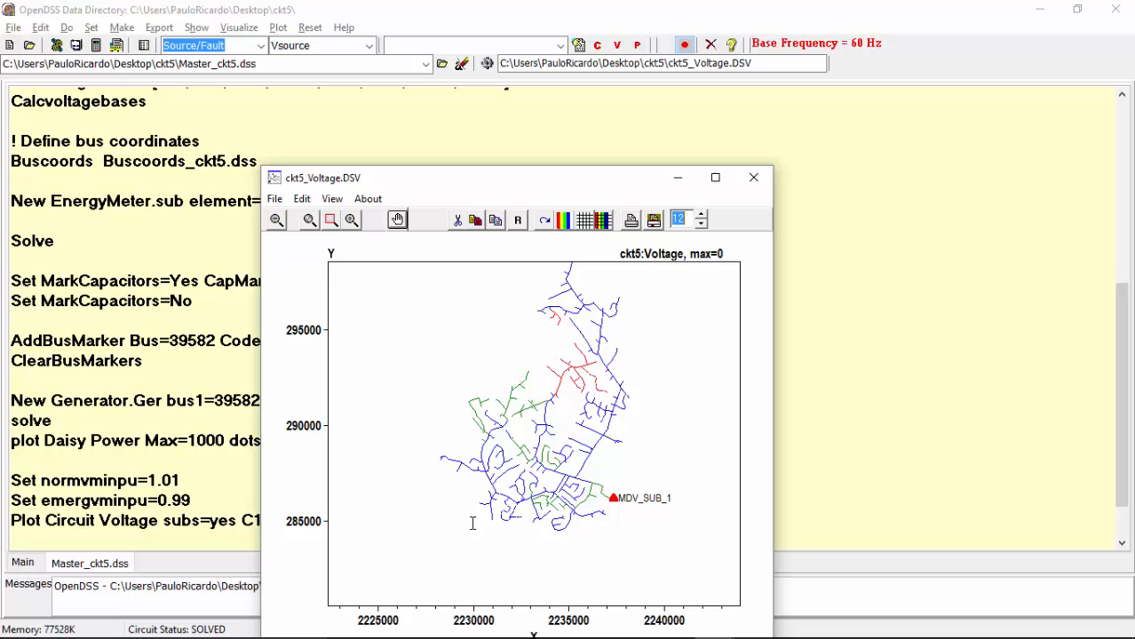
Maximize the circuit voltage plot and inspect per-unit values of two lines
{"action": "left_click", "coordinate": [715, 178]}
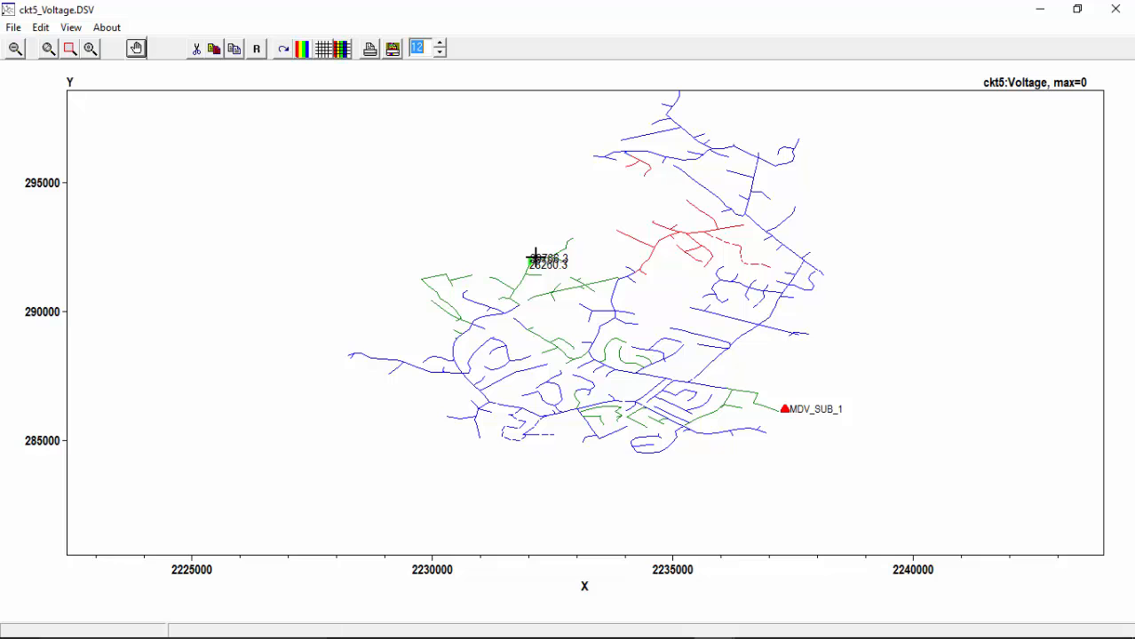
{"action": "left_click", "coordinate": [533, 258]}
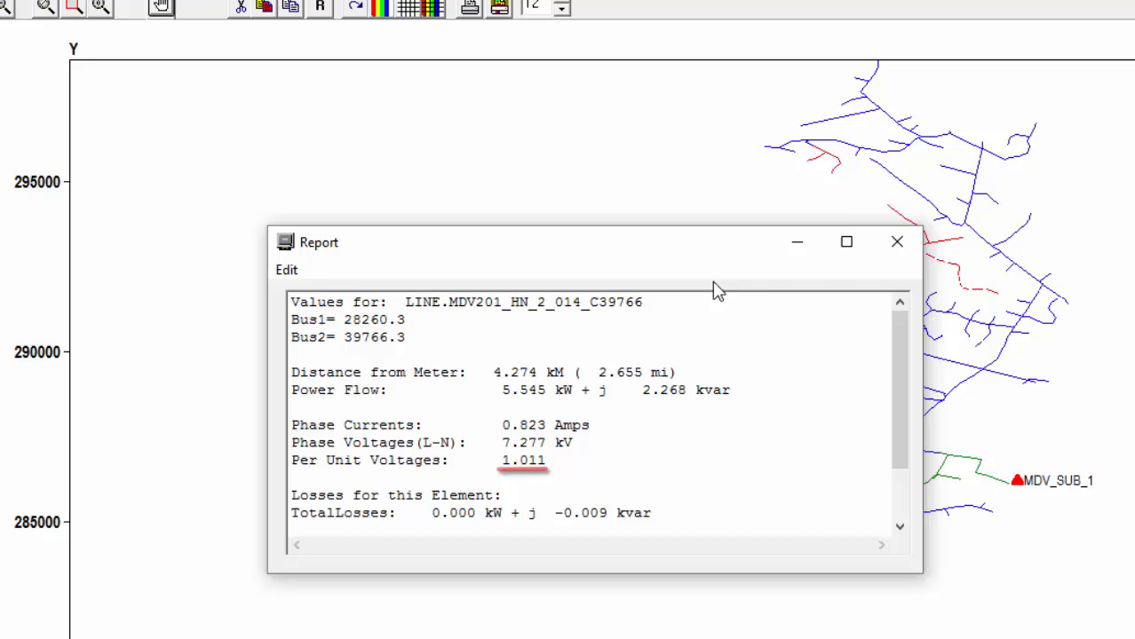
{"action": "left_click", "coordinate": [896, 241]}
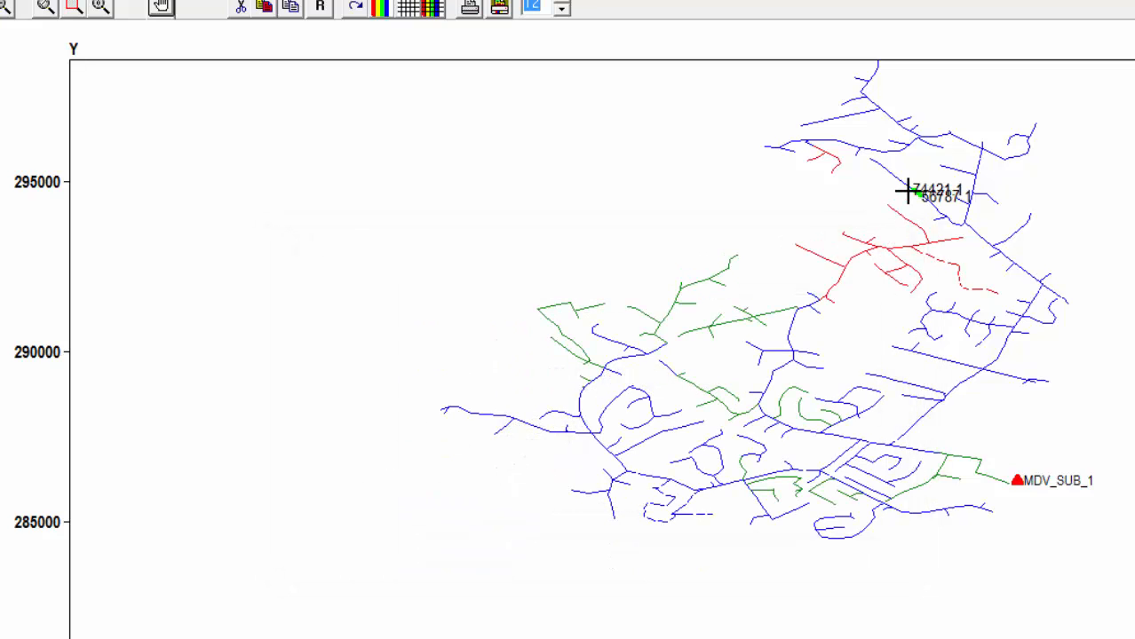
{"action": "left_click", "coordinate": [910, 193]}
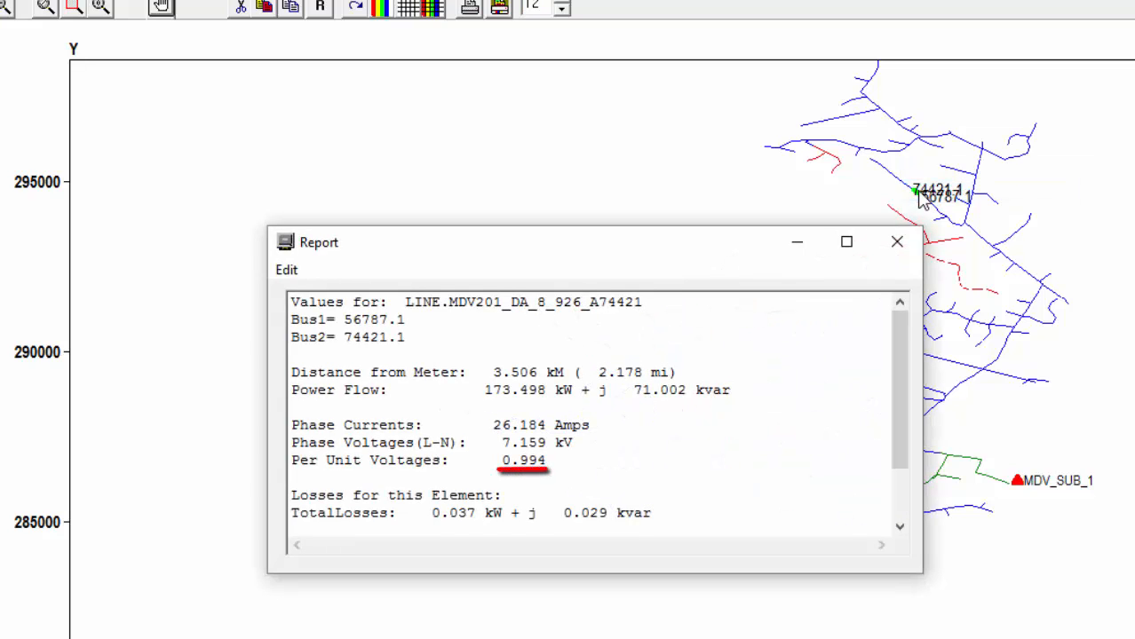
{"action": "mouse_move", "coordinate": [897, 241]}
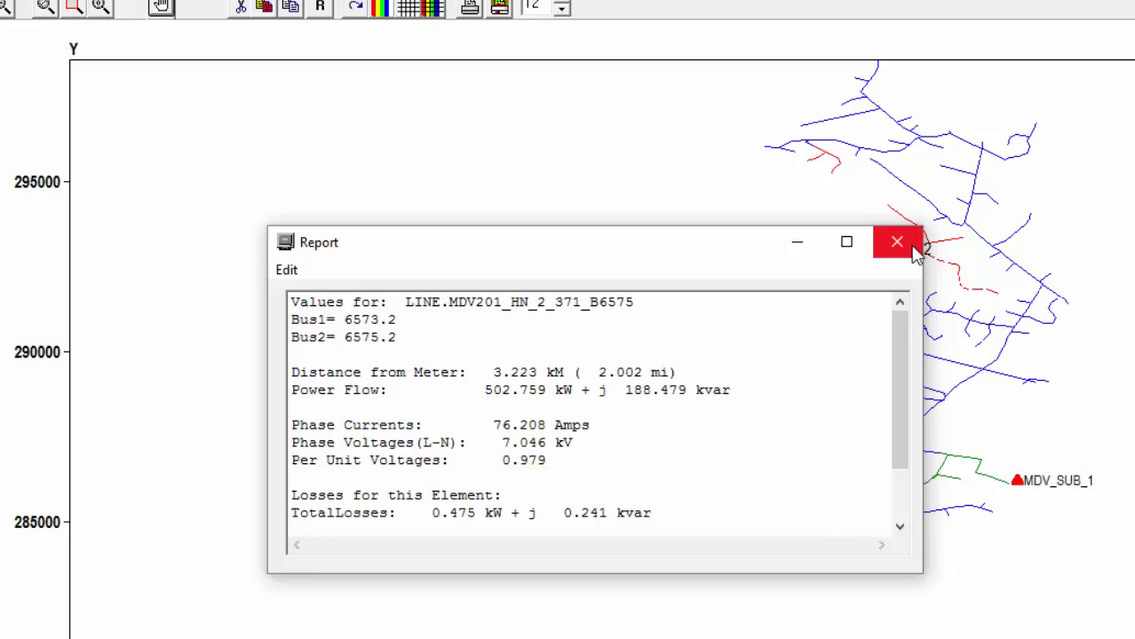
{"action": "left_click", "coordinate": [896, 242]}
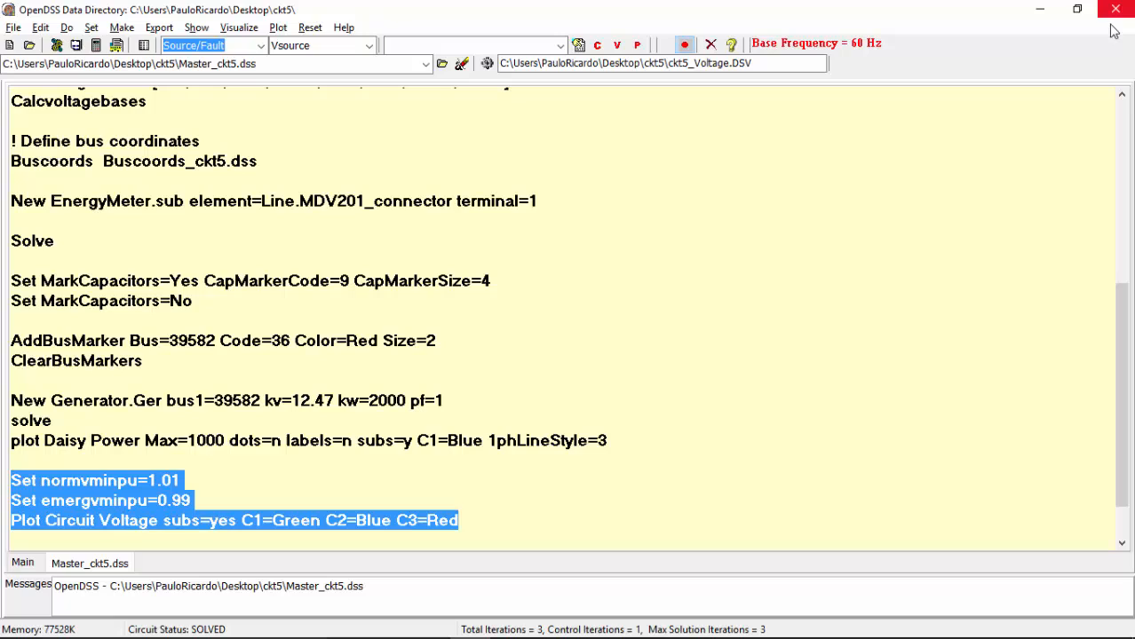
Draw the all-phases voltage profile plot and view one line's per-phase voltage values
{"action": "left_click", "coordinate": [562, 512]}
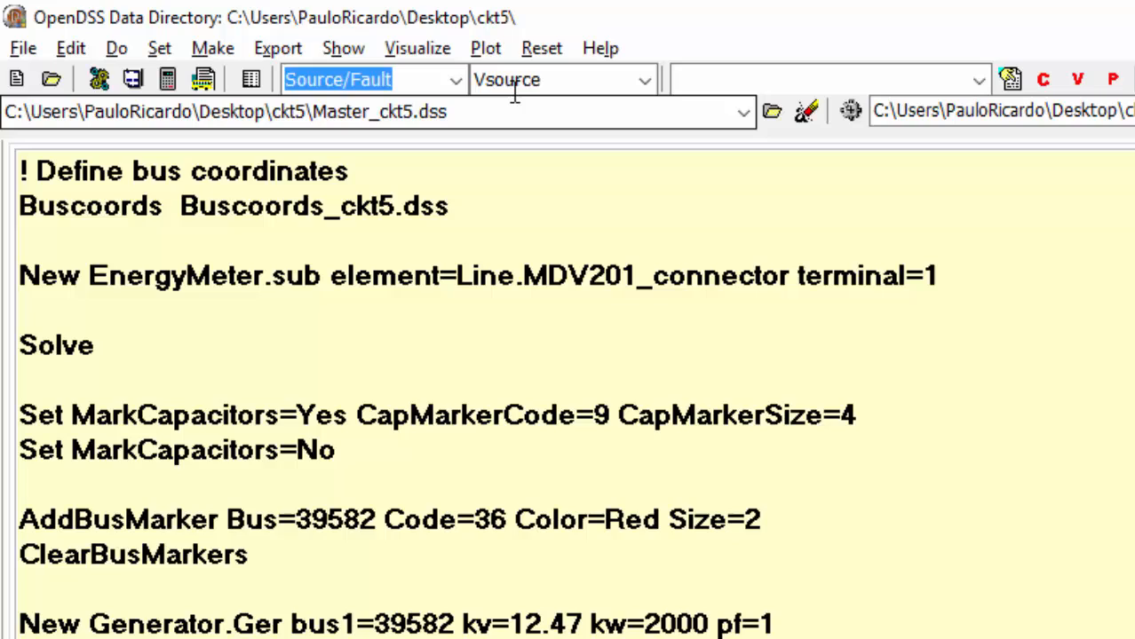
{"action": "left_click", "coordinate": [485, 47]}
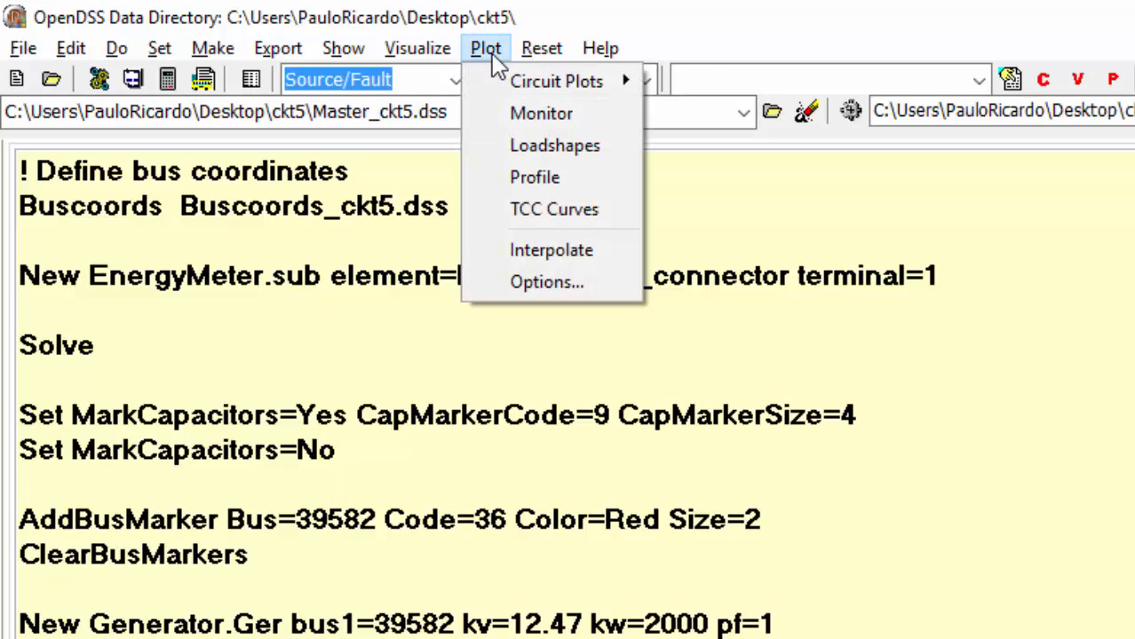
{"action": "mouse_move", "coordinate": [535, 177]}
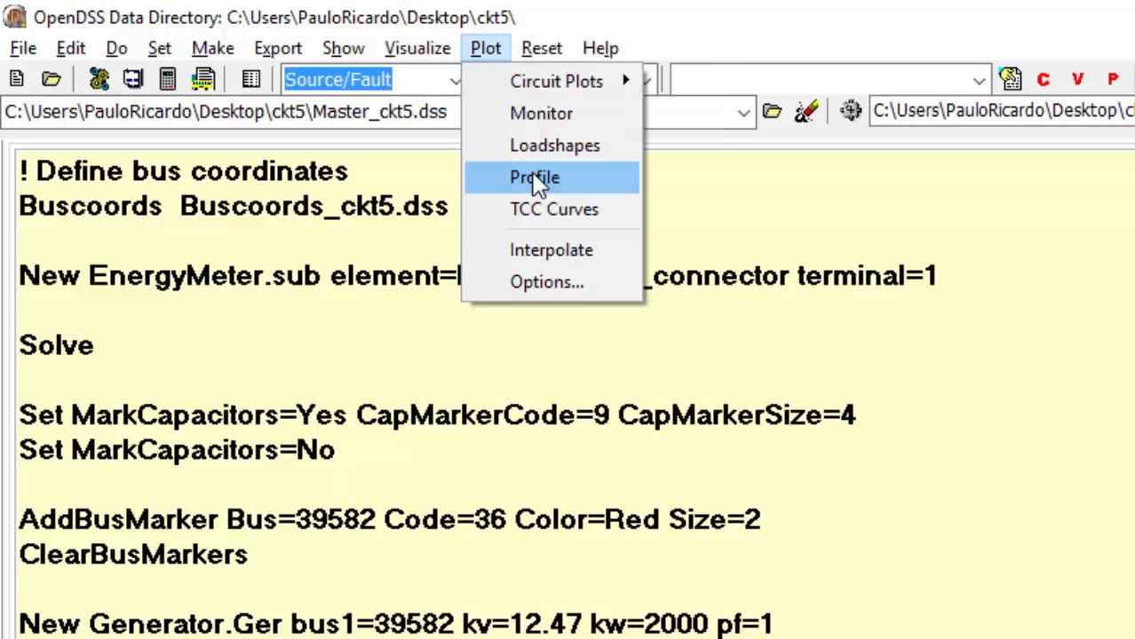
{"action": "left_click", "coordinate": [534, 177]}
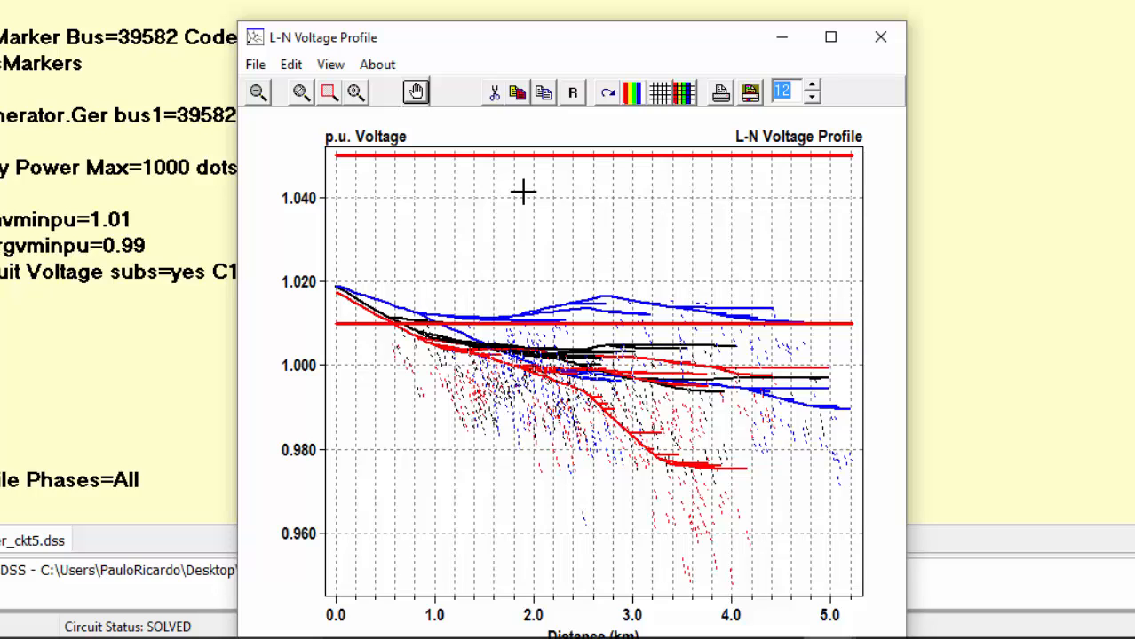
{"action": "right_click", "coordinate": [622, 297]}
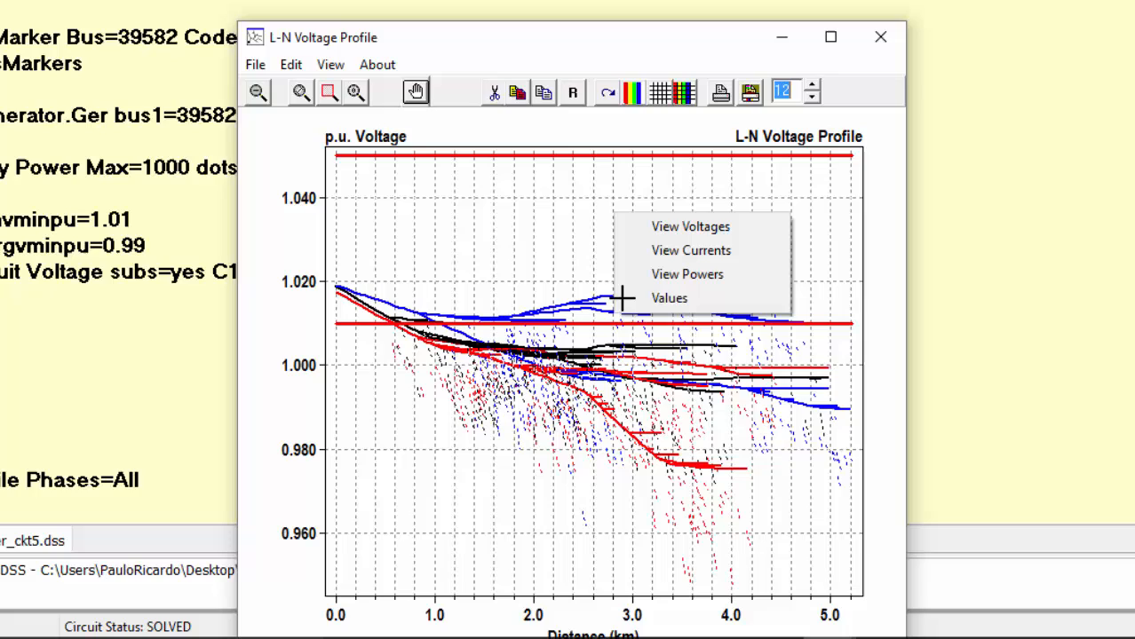
{"action": "left_click", "coordinate": [669, 298]}
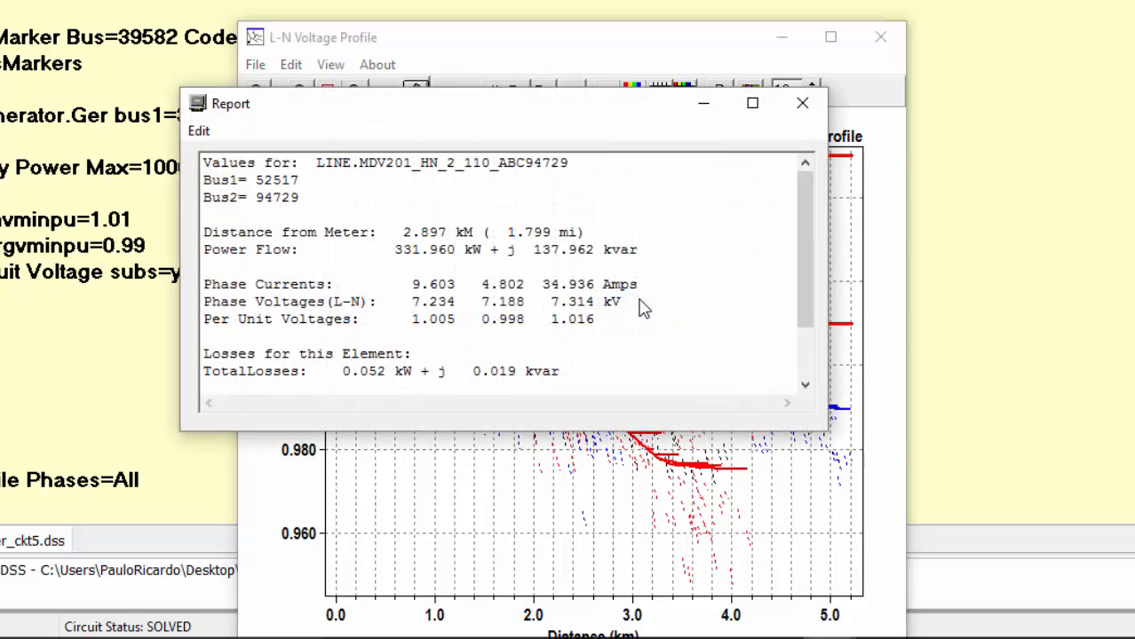
{"action": "mouse_move", "coordinate": [635, 135]}
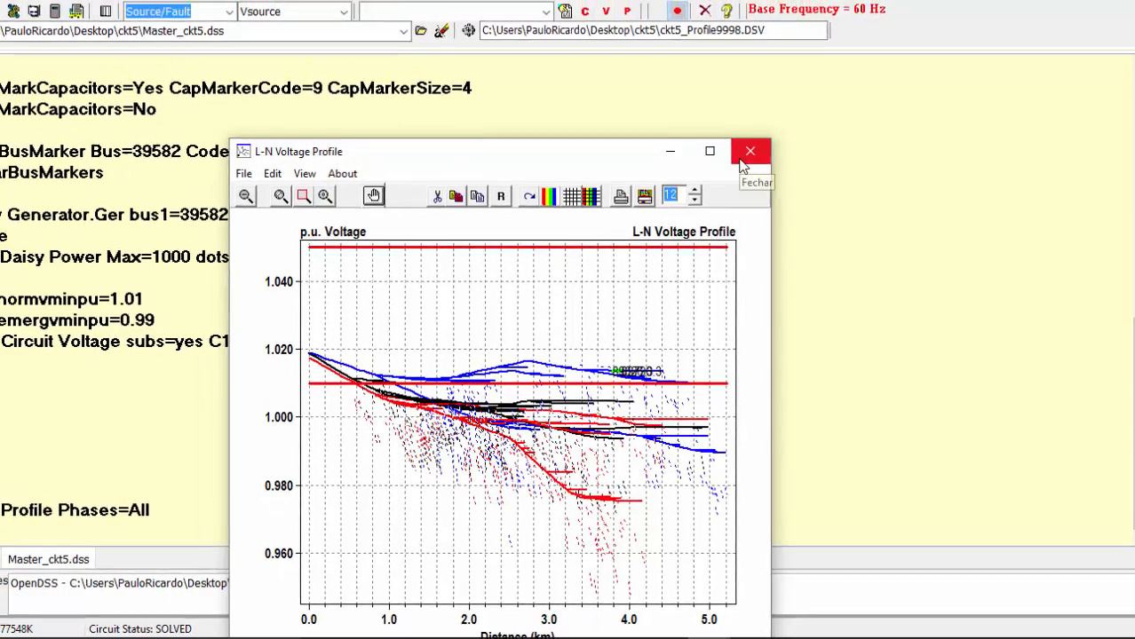
Close the profile plot and write the 'Plot Profile Phases=LL3ph' command
{"action": "left_click", "coordinate": [751, 151]}
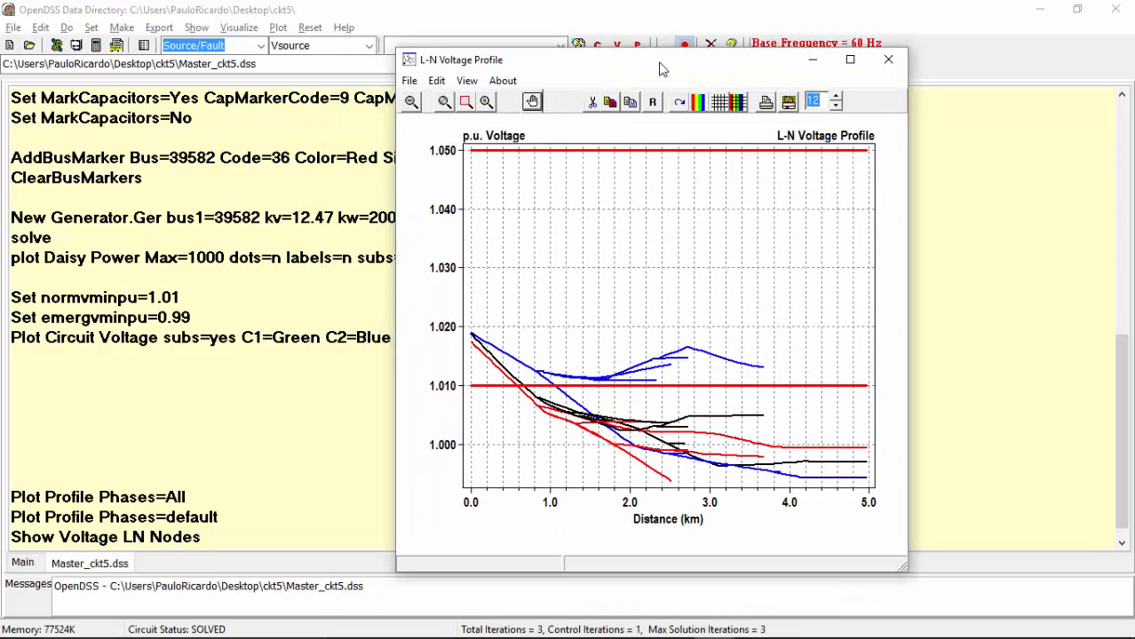
{"action": "left_click", "coordinate": [888, 59]}
{"action": "type", "text": "Plot Profile Phases"}
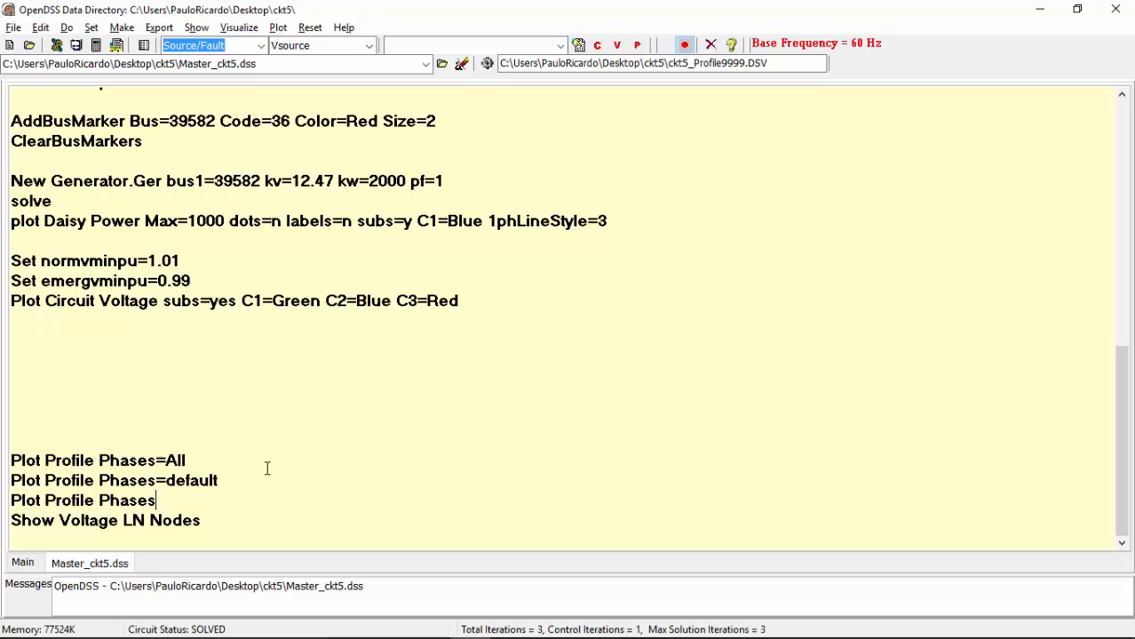
{"action": "type", "text": "=LL3p"}
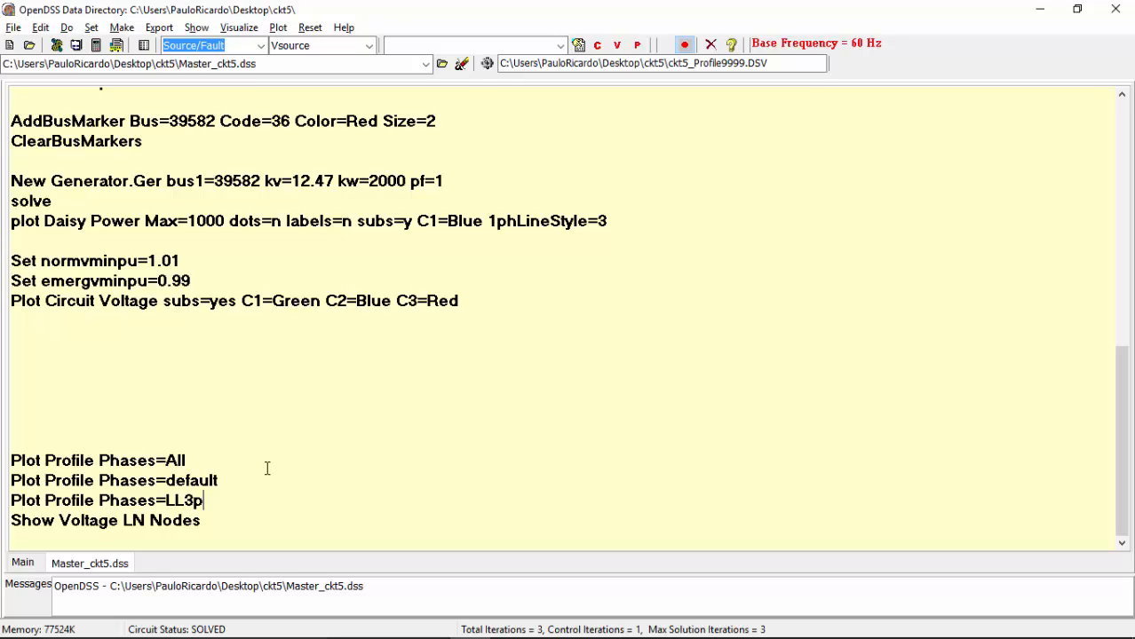
{"action": "type", "text": "h"}
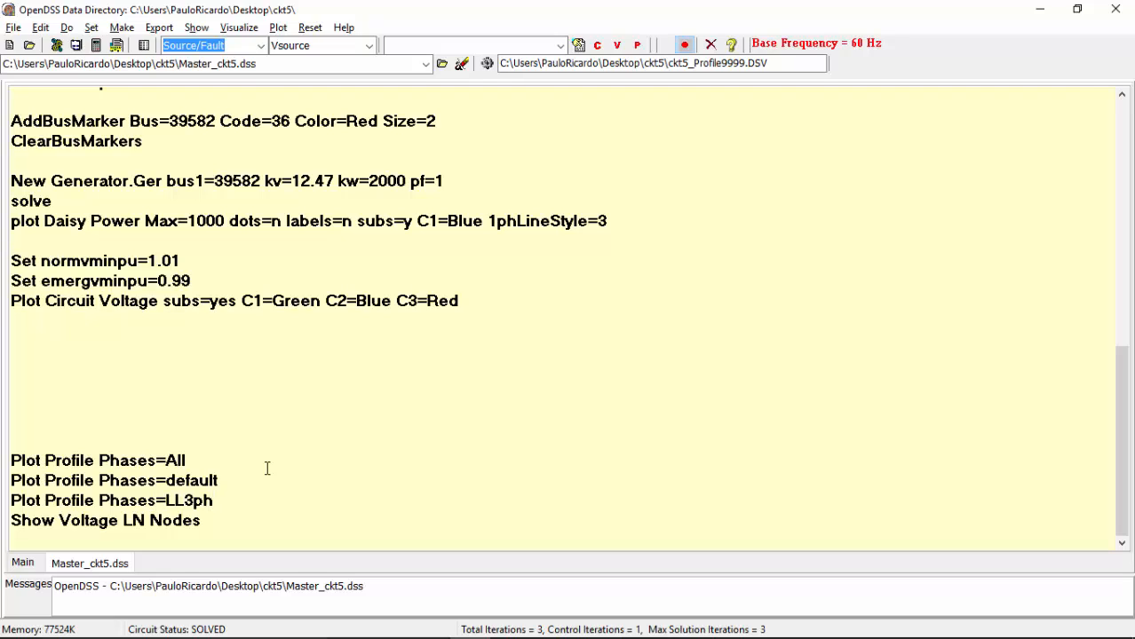
Run the LL3ph profile command and position the L-L plot beside the L-N plot
{"action": "left_click", "coordinate": [213, 500]}
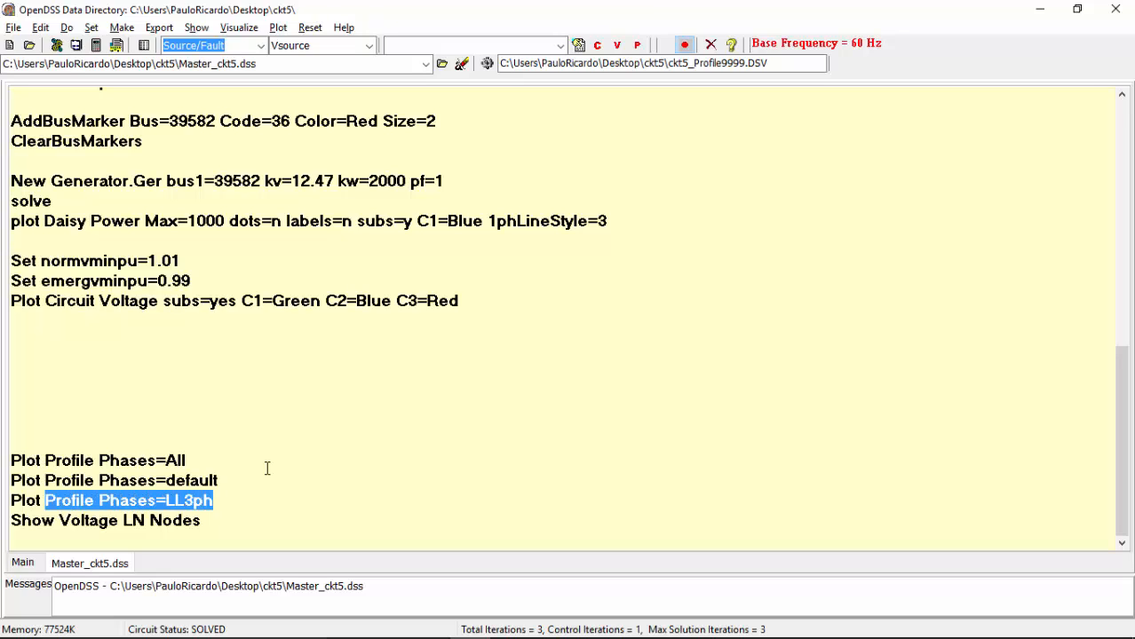
{"action": "left_click", "coordinate": [129, 500]}
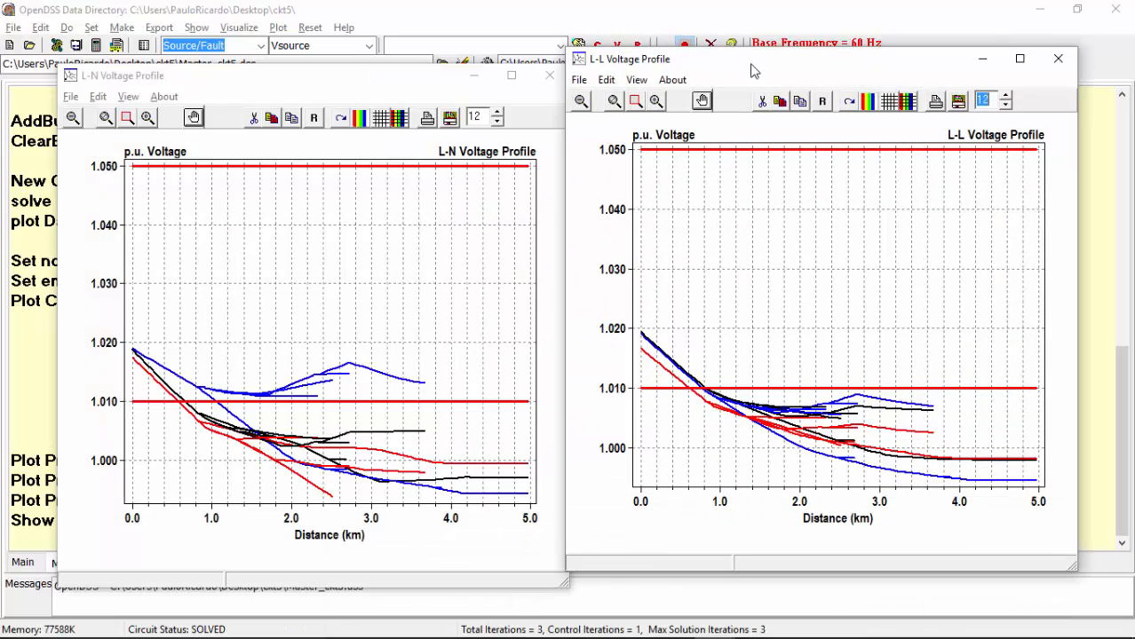
{"action": "left_click_drag", "start_coordinate": [751, 69], "coordinate": [759, 86]}
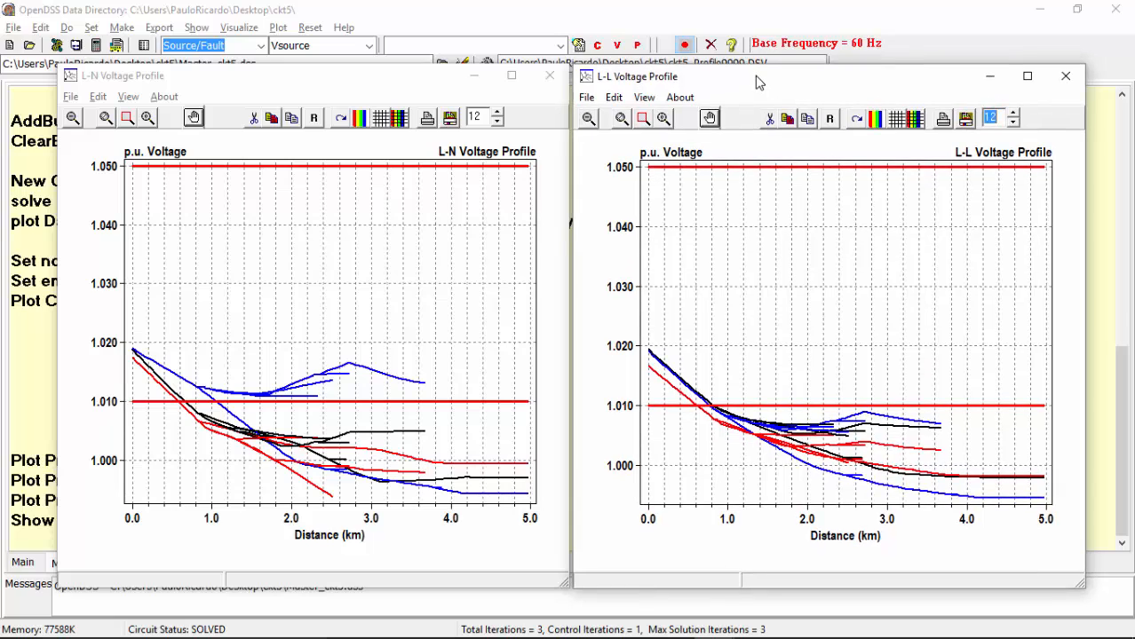
{"action": "mouse_move", "coordinate": [464, 243]}
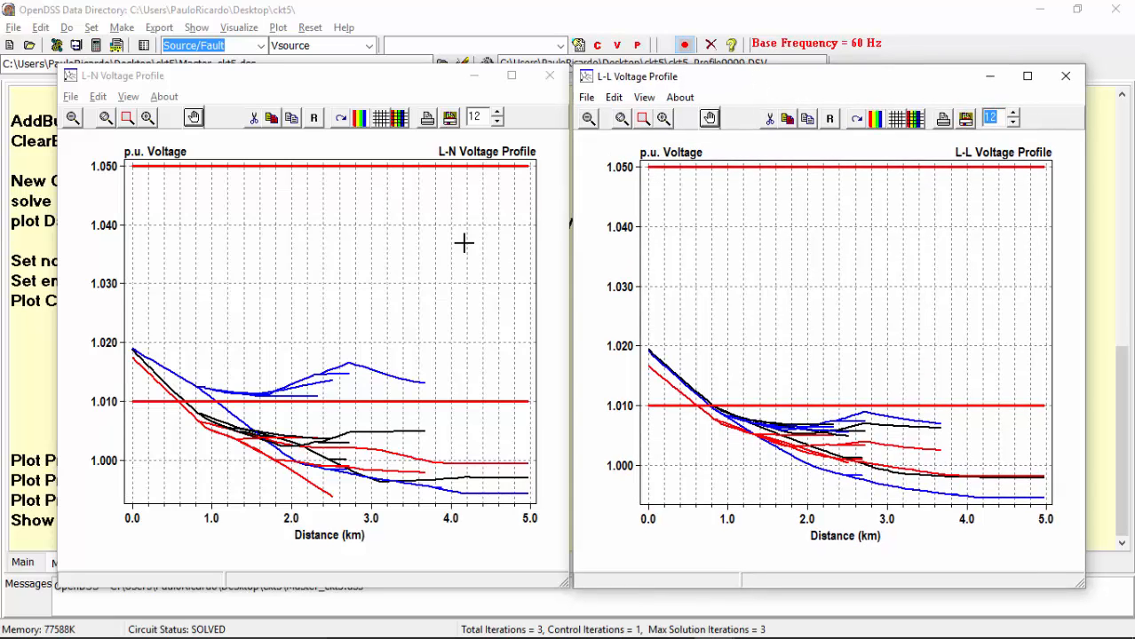
{"action": "mouse_move", "coordinate": [400, 109]}
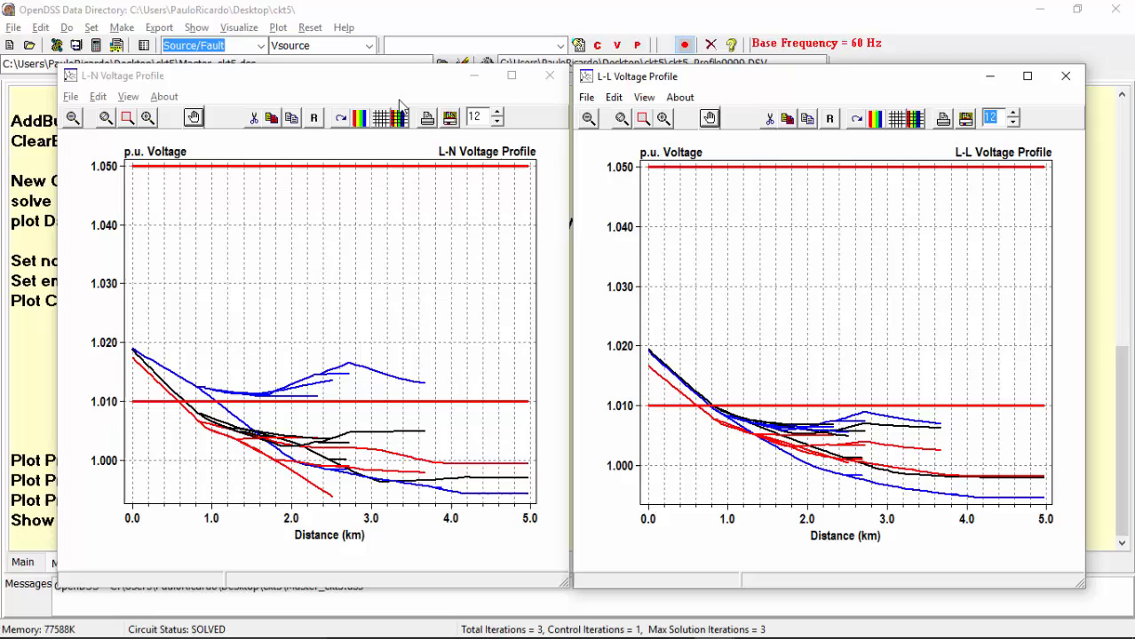